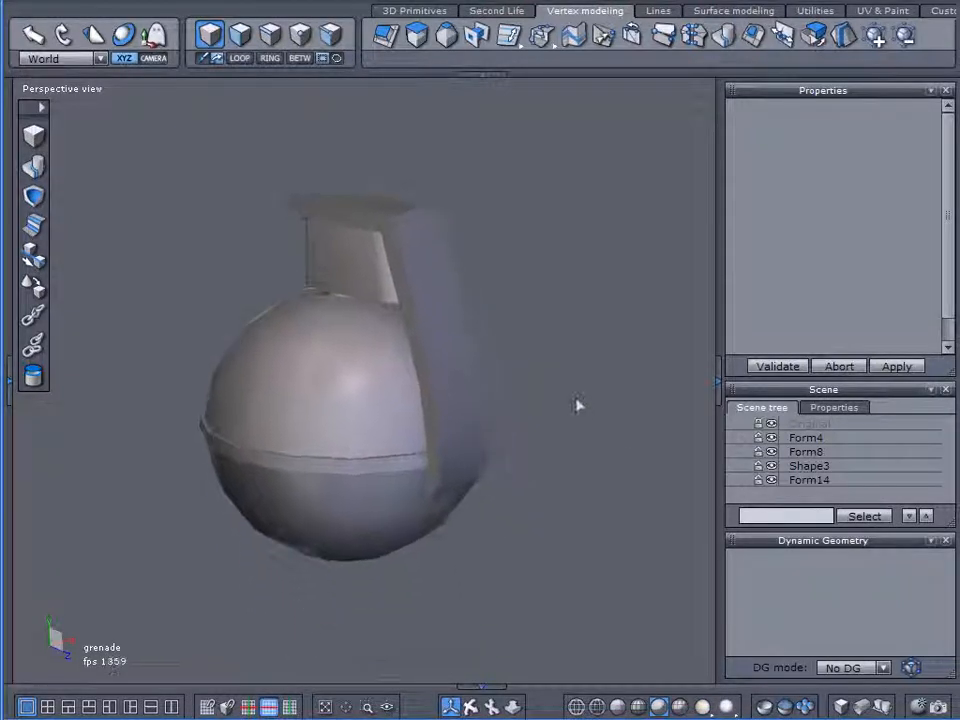
# Select Form14 and extrude the lever's top face over the fuse block.
pyautogui.click(808, 480)
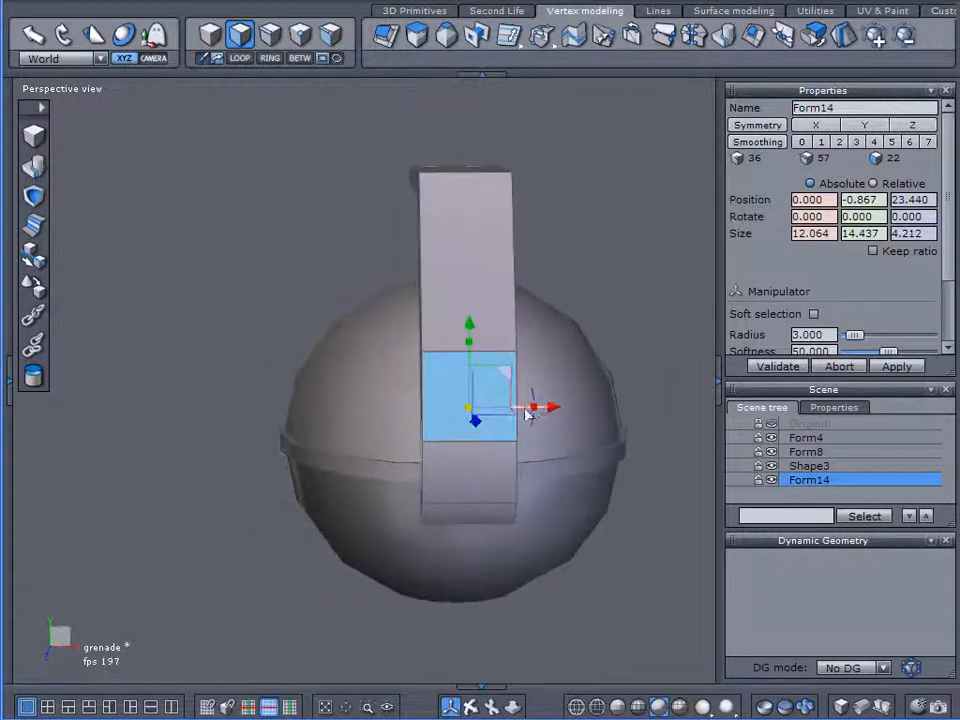
pyautogui.moveTo(555, 407); pyautogui.dragTo(530, 407)
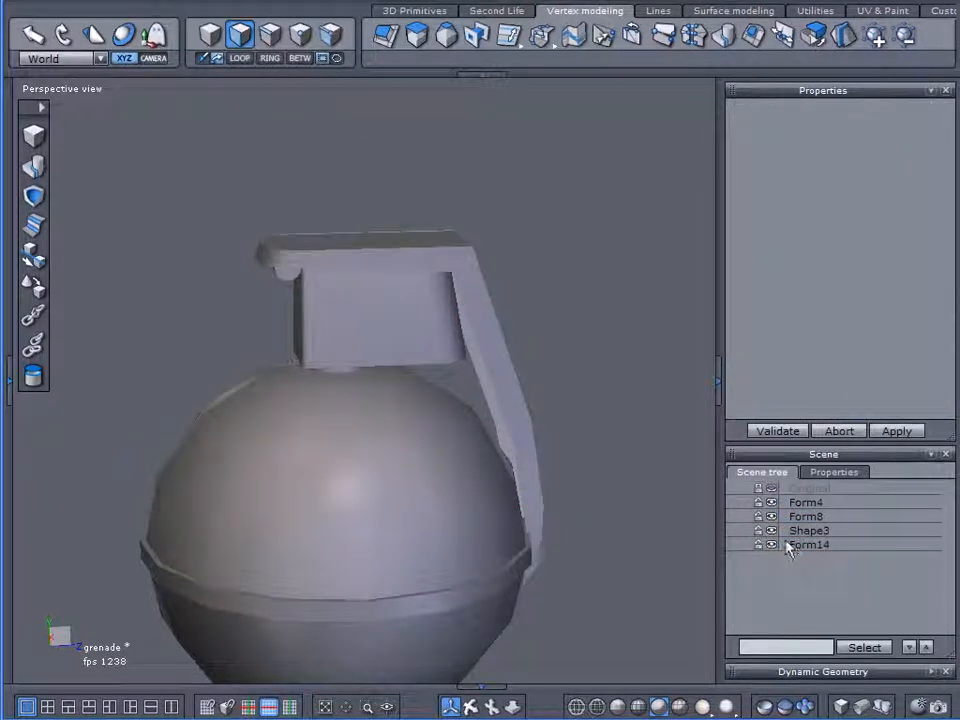
# Preview lever Form14 at smoothing level 2 and orbit around the grenade to inspect it.
pyautogui.click(810, 544)
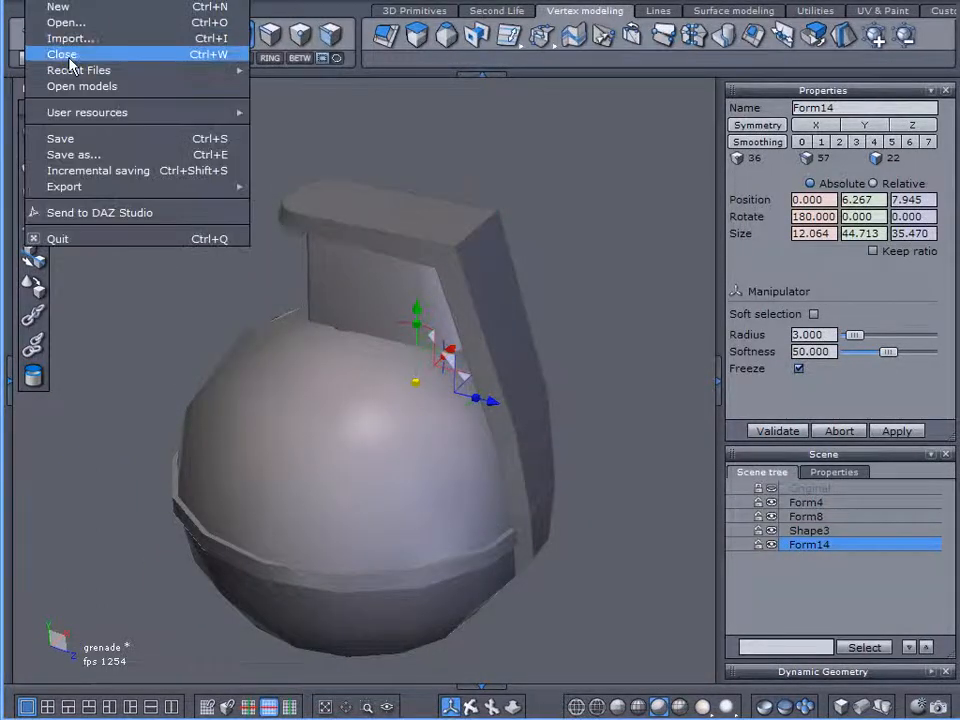
pyautogui.moveTo(62, 138)
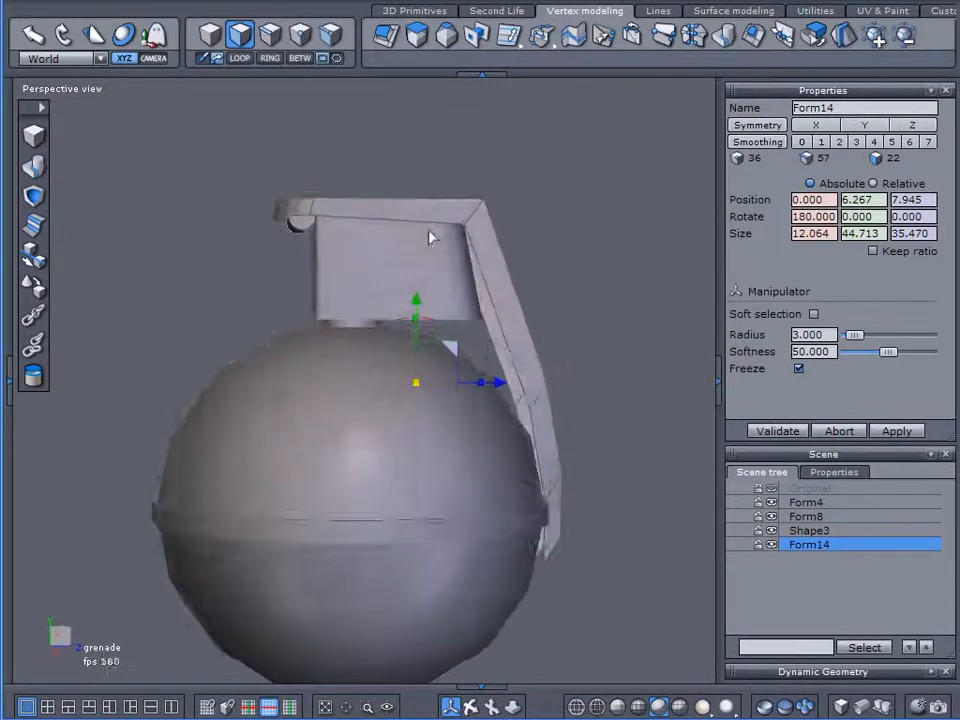
pyautogui.moveTo(430, 237); pyautogui.dragTo(290, 368)
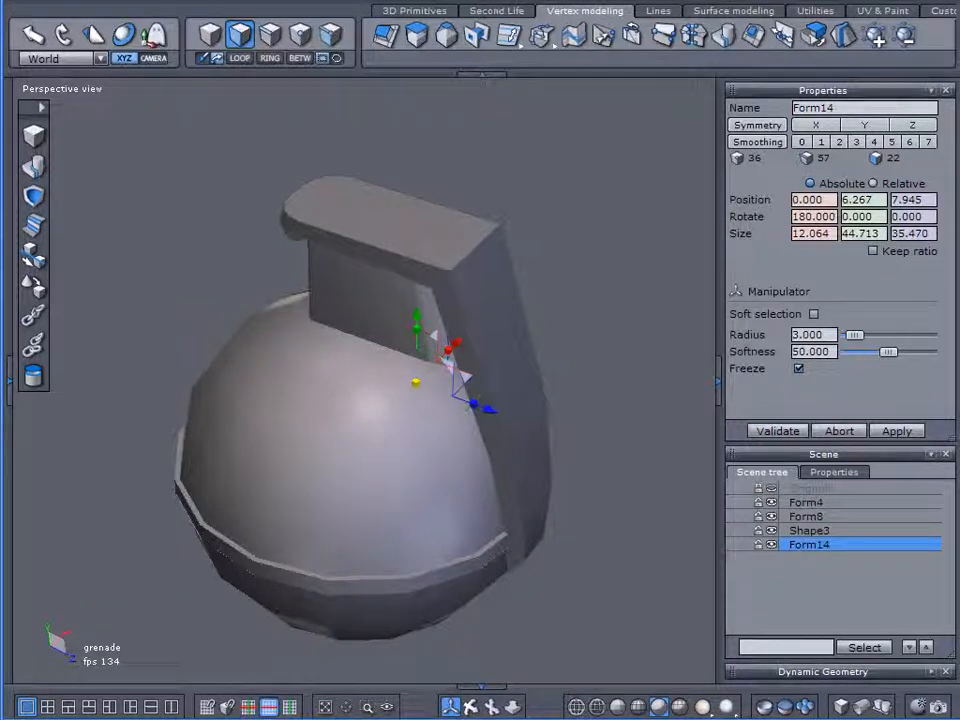
pyautogui.click(838, 141)
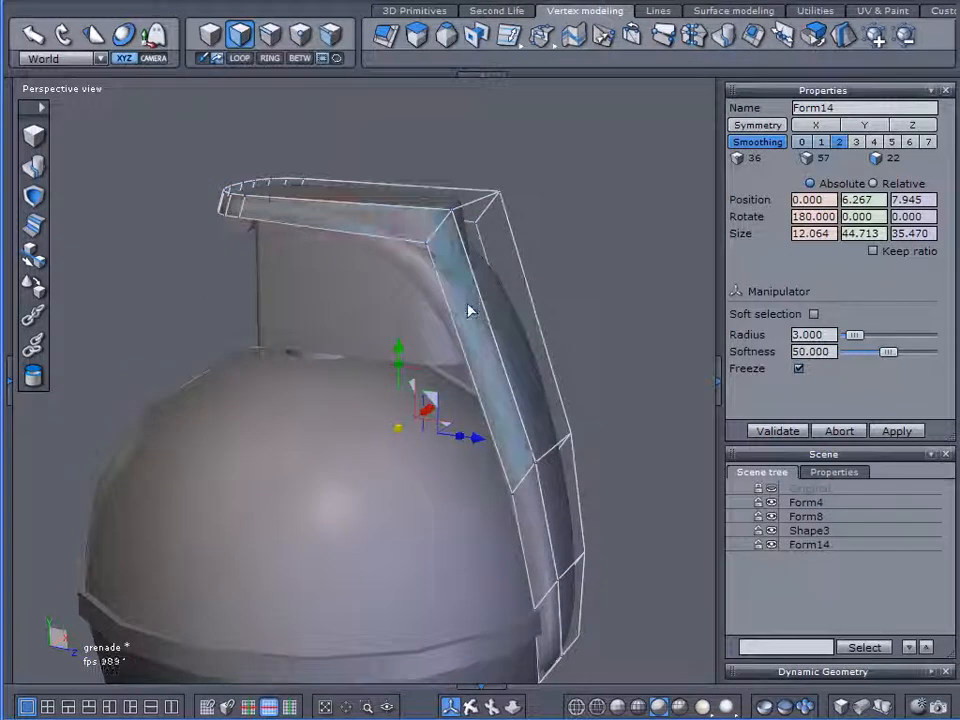
pyautogui.moveTo(470, 310); pyautogui.dragTo(340, 230)
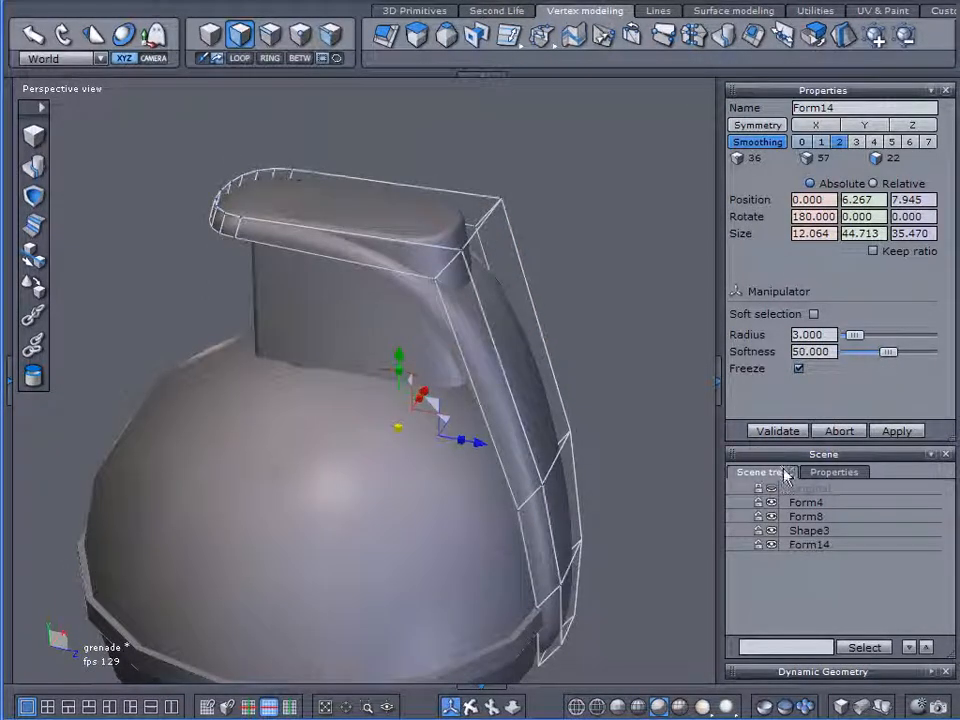
# Set Form14's Smoothing back to 0 to turn off the preview.
pyautogui.click(808, 544)
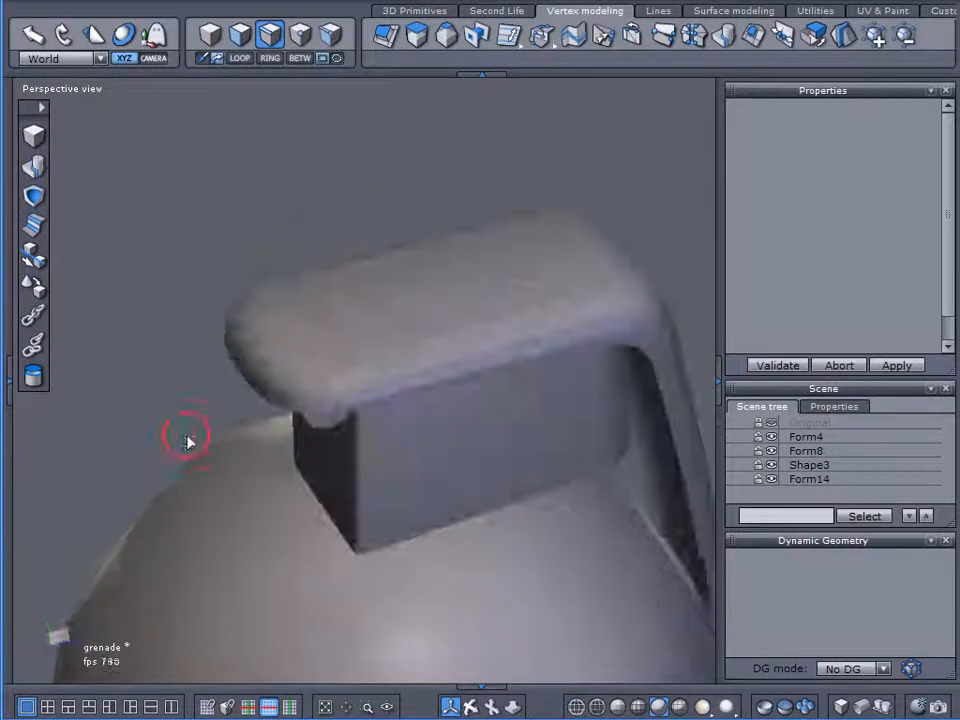
# Select the lever's top corner edge, then a small corner face to adjust.
pyautogui.click(810, 479)
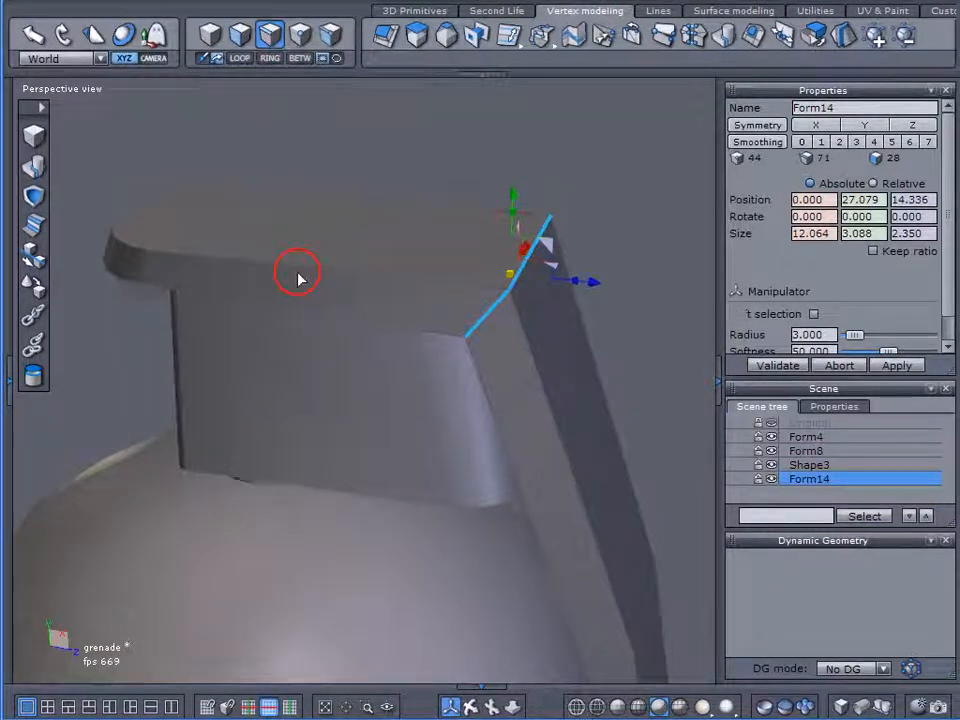
pyautogui.moveTo(300, 278); pyautogui.dragTo(490, 385)
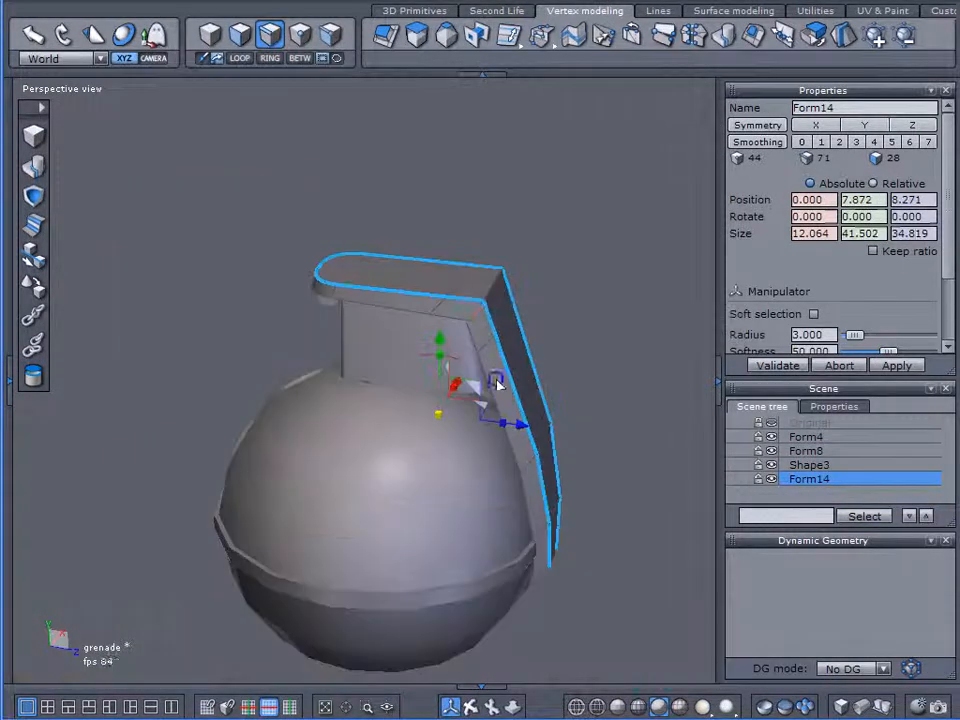
pyautogui.moveTo(500, 385); pyautogui.dragTo(455, 445)
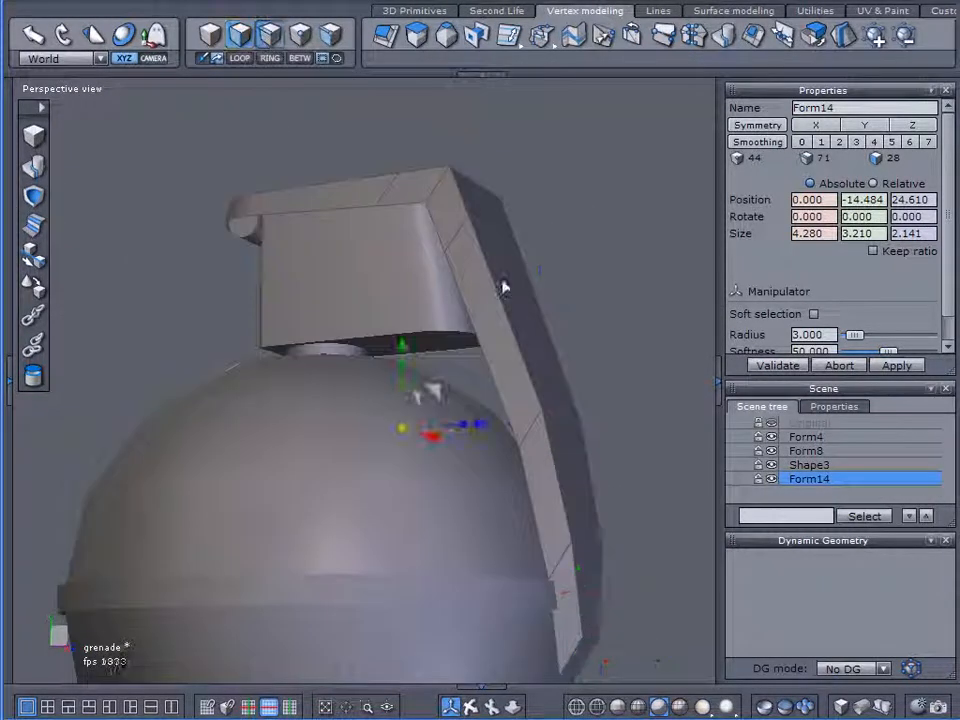
pyautogui.click(518, 425)
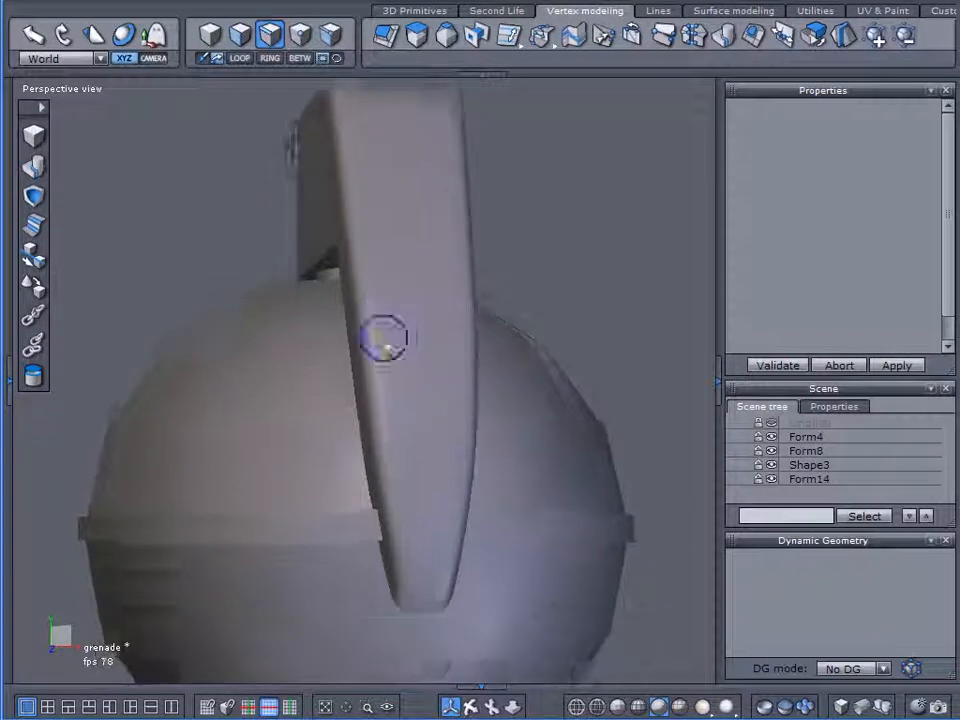
# Apply level 2 smoothing to Form14, raising it to 1269 vertices.
pyautogui.moveTo(385, 345); pyautogui.dragTo(625, 537)
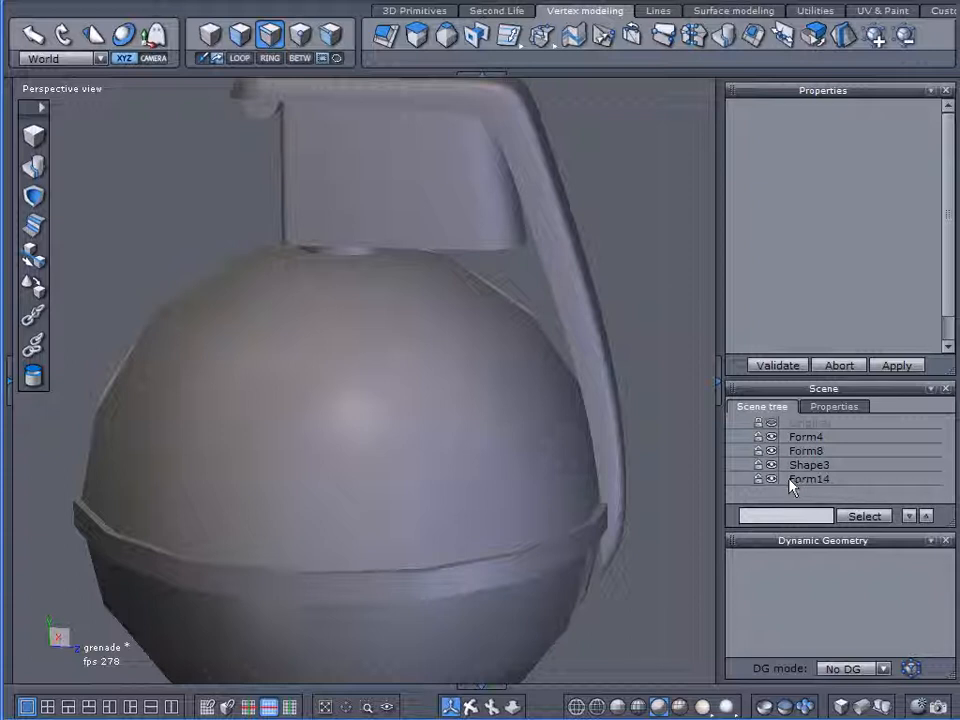
pyautogui.click(810, 479)
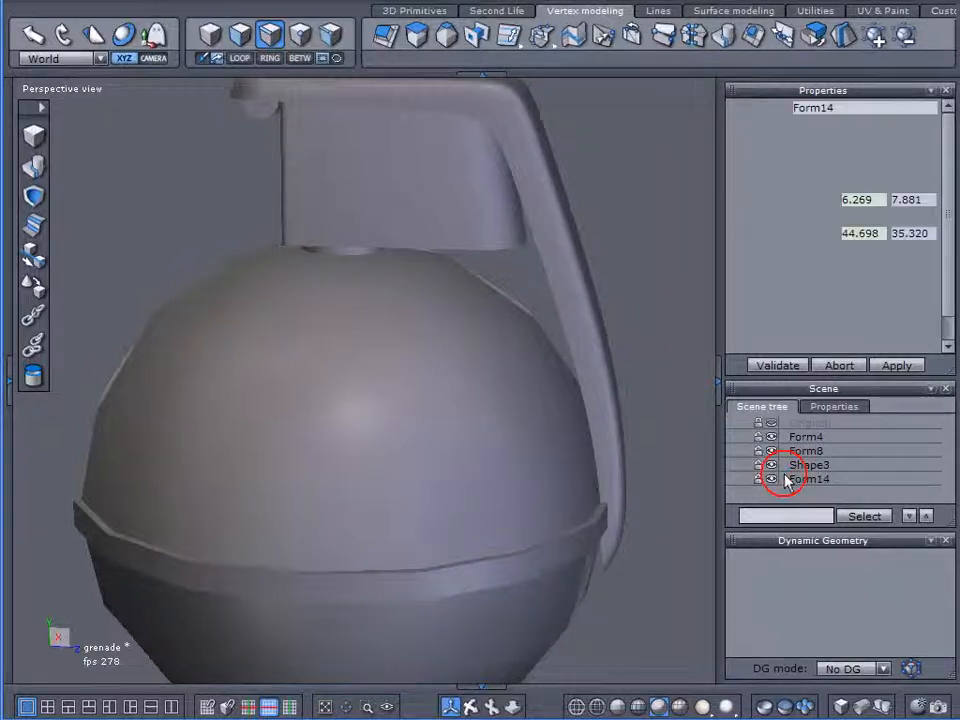
pyautogui.click(810, 479)
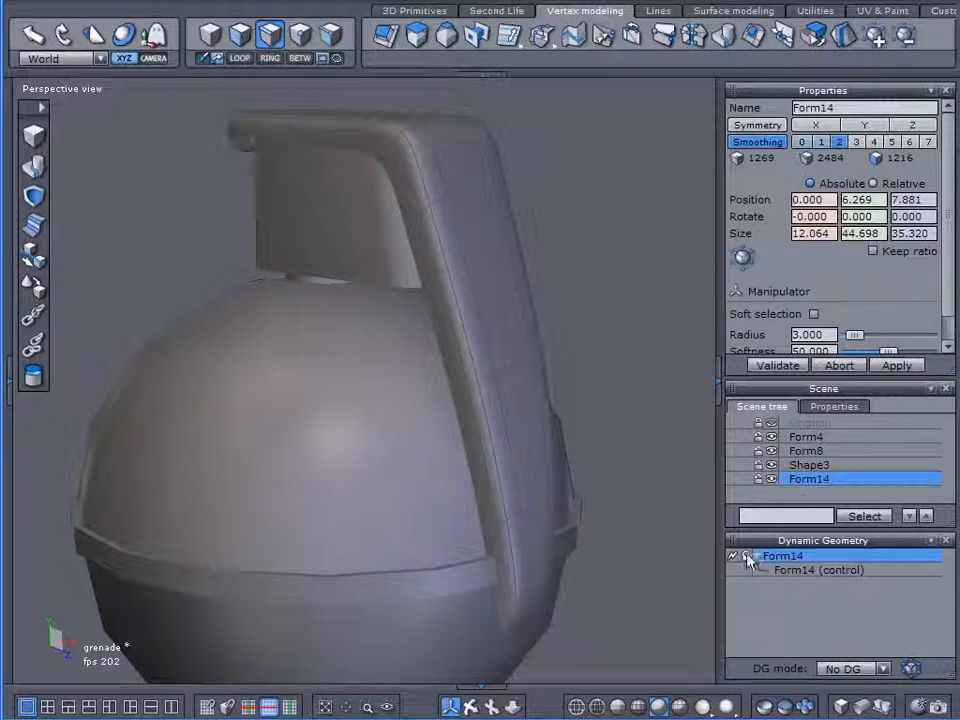
# Validate the Dynamic Geometry to collapse the lever's smoothing into real geometry.
pyautogui.click(733, 555)
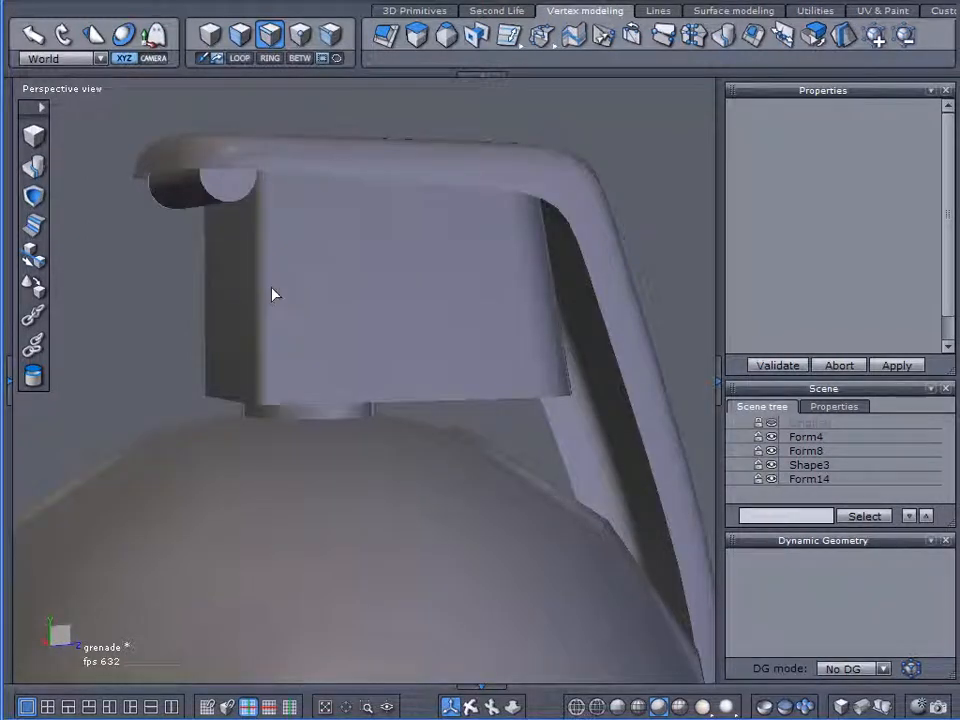
pyautogui.moveTo(322, 321)
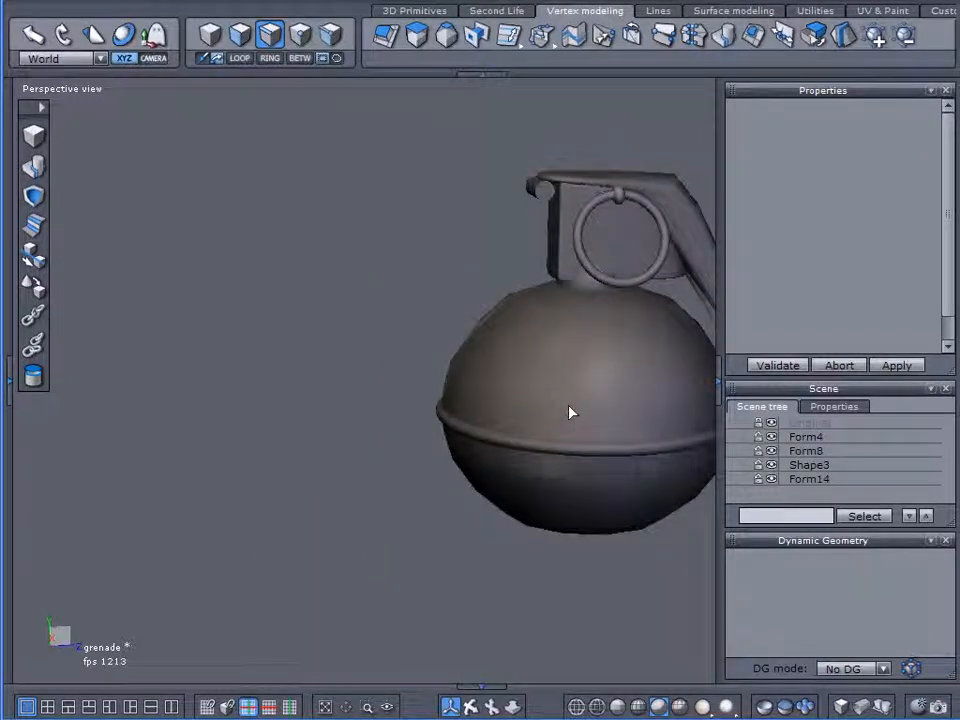
# View the grenade from directly above and show the Scene Properties grid and units.
pyautogui.moveTo(570, 413); pyautogui.dragTo(532, 323)
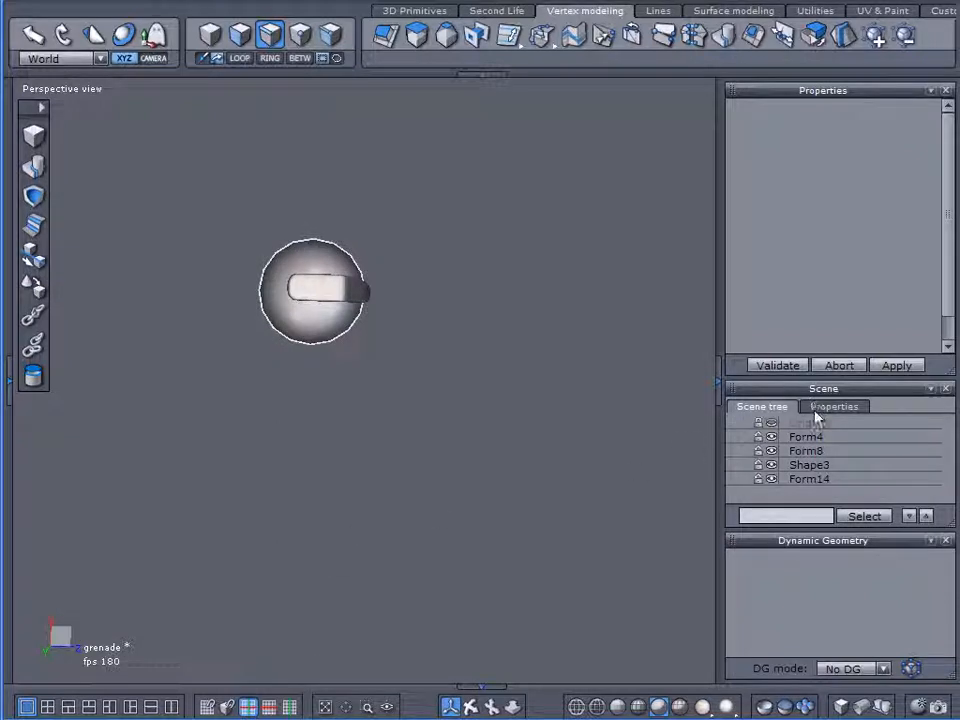
pyautogui.click(833, 406)
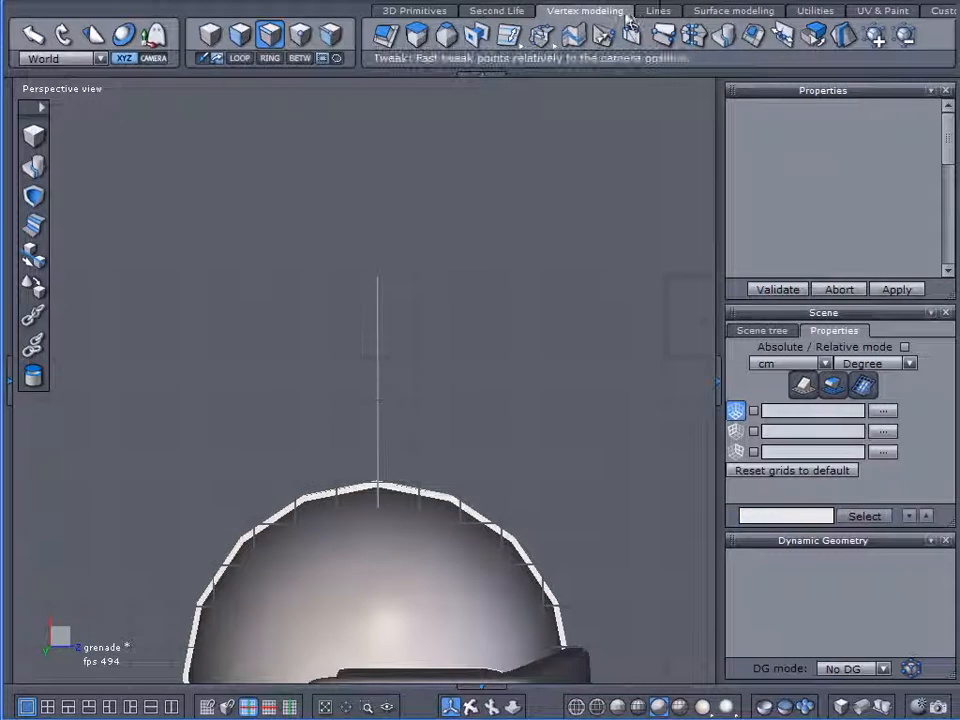
# Draw a 20-point circle curve and reshape it into an arc with a flat tail.
pyautogui.click(657, 10)
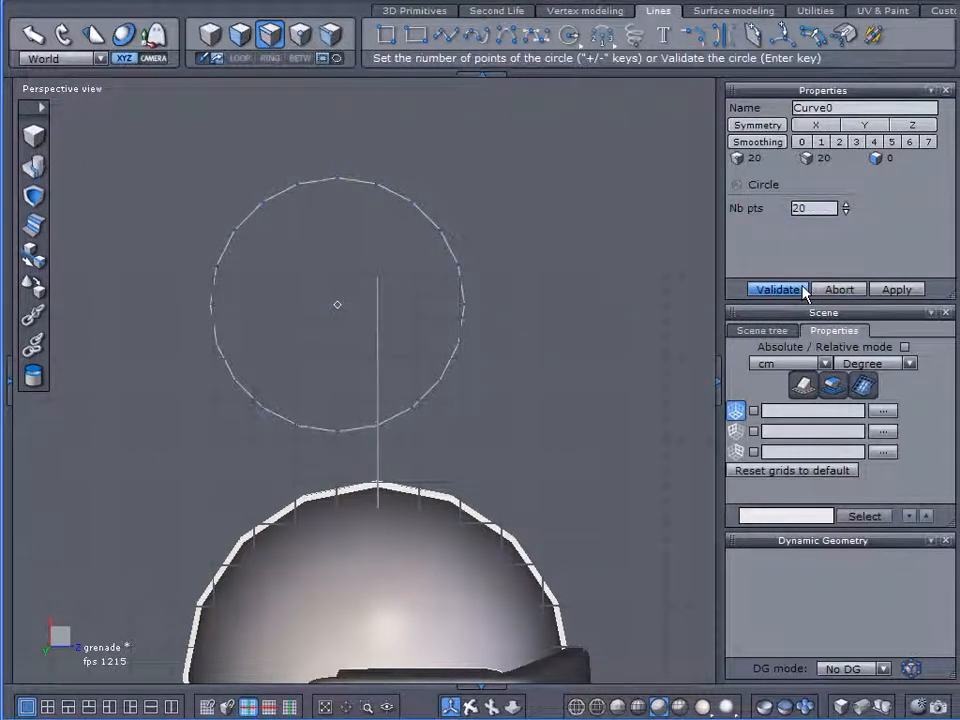
pyautogui.click(779, 289)
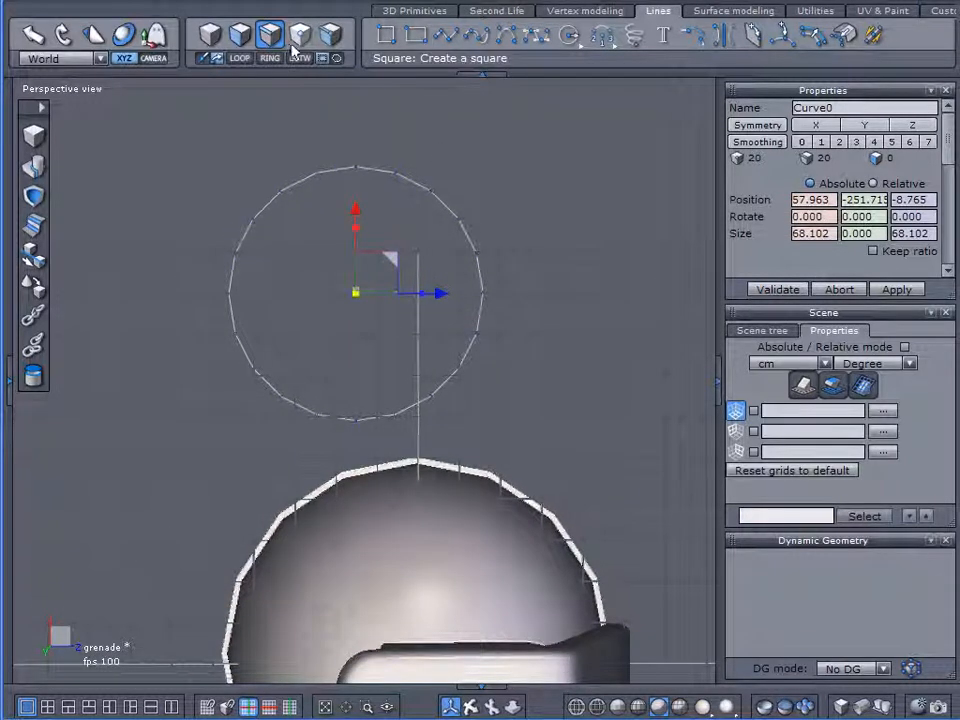
pyautogui.click(299, 34)
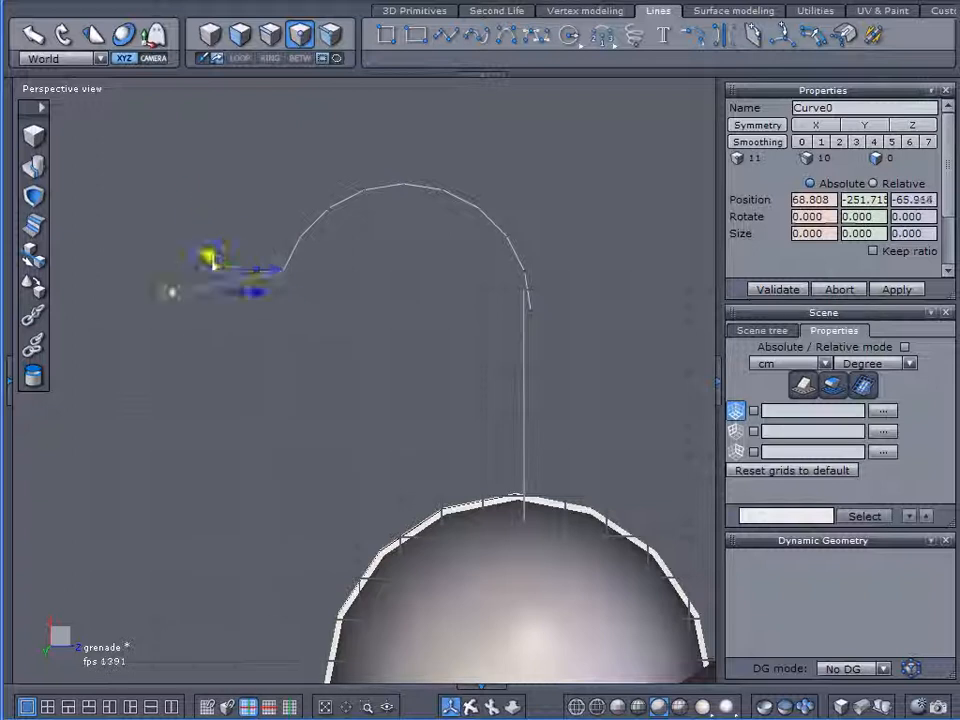
pyautogui.moveTo(215, 260); pyautogui.dragTo(290, 280)
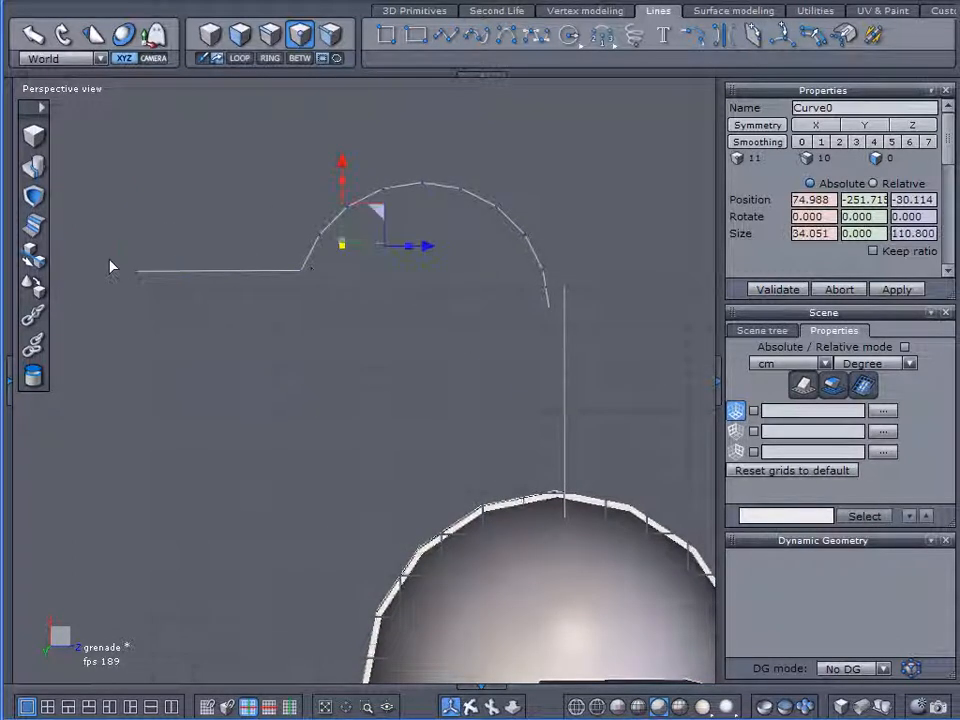
pyautogui.moveTo(110, 265); pyautogui.dragTo(418, 291)
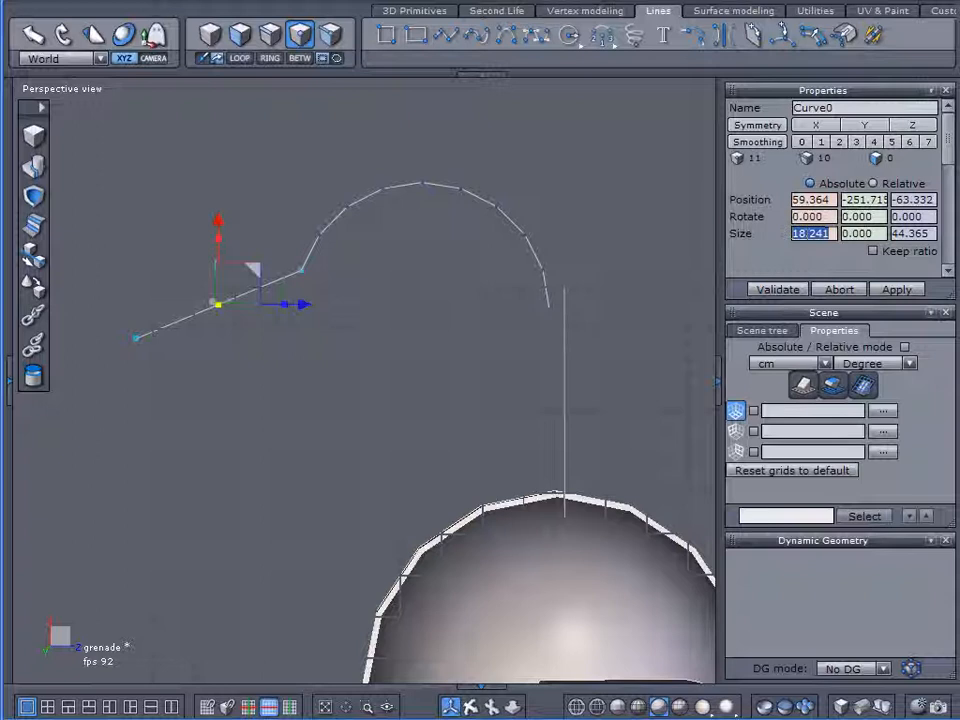
pyautogui.moveTo(705, 277)
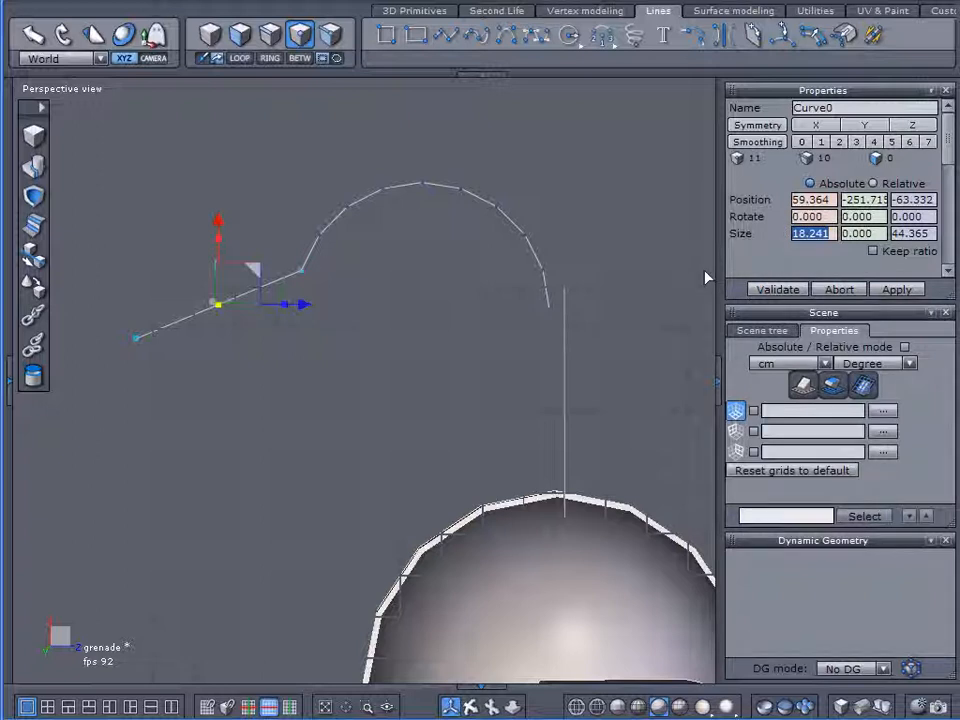
pyautogui.click(896, 289)
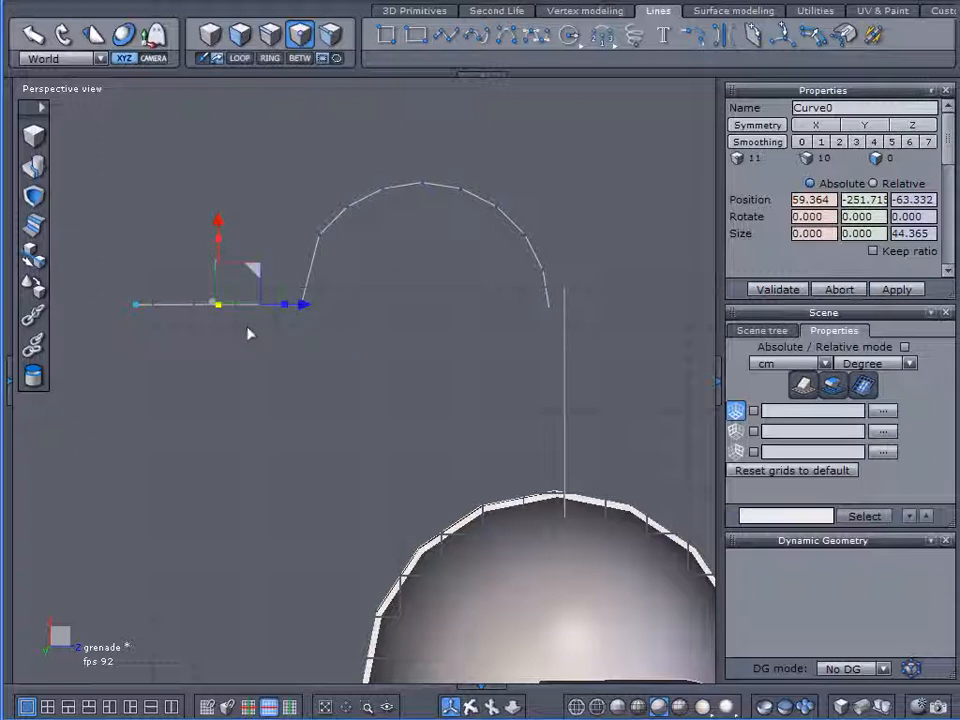
pyautogui.moveTo(218, 303); pyautogui.dragTo(343, 245)
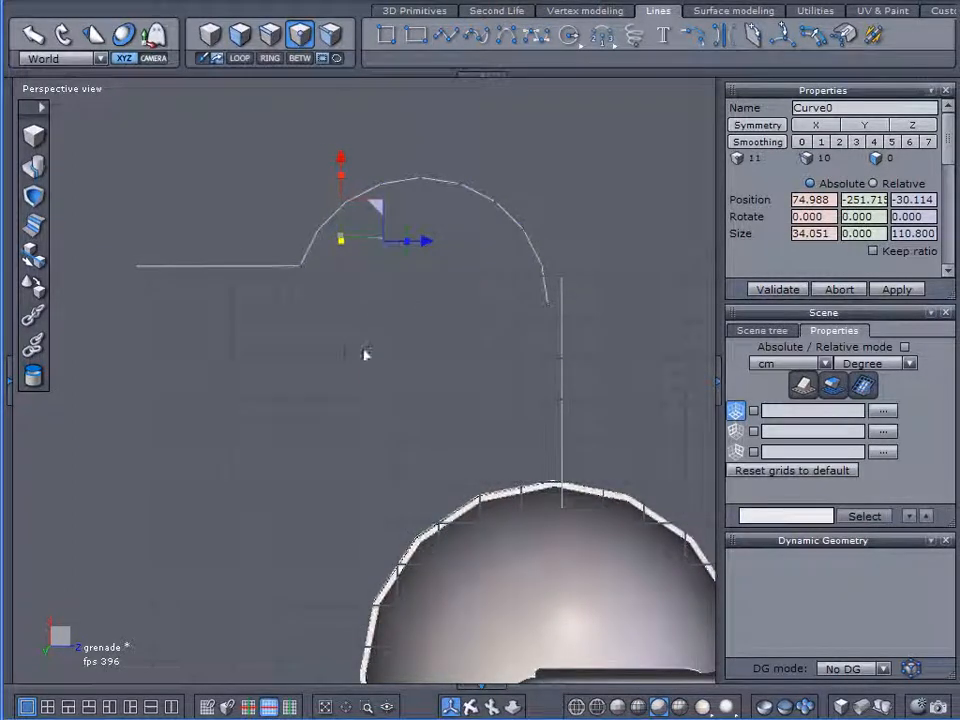
pyautogui.moveTo(710, 37)
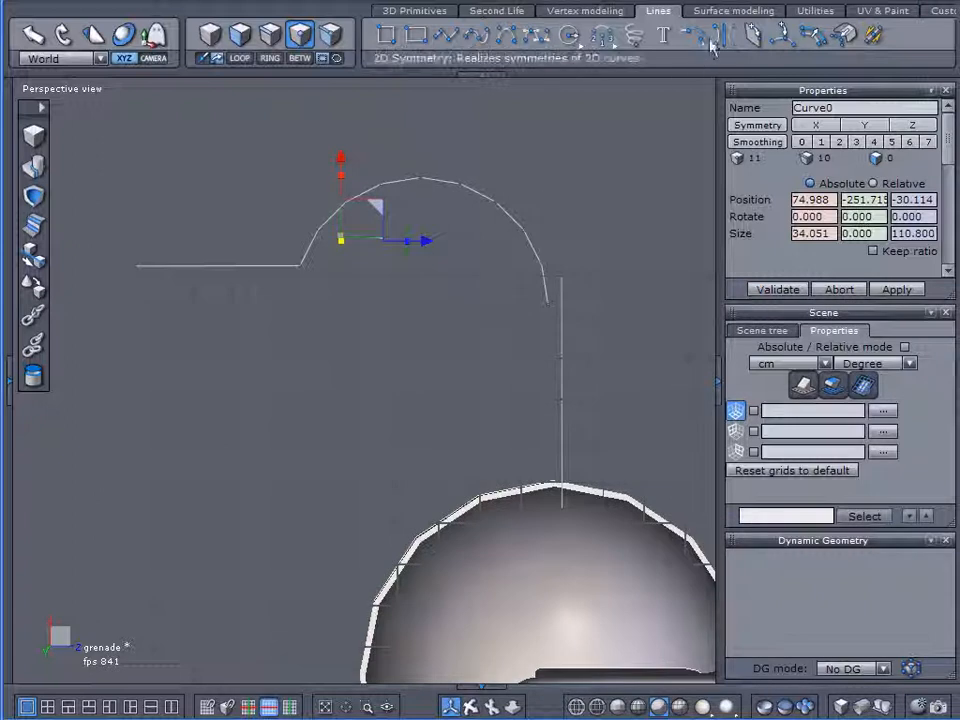
# Mirror the arc curve with 2D Symmetry, then undo the mirrored copy.
pyautogui.click(710, 35)
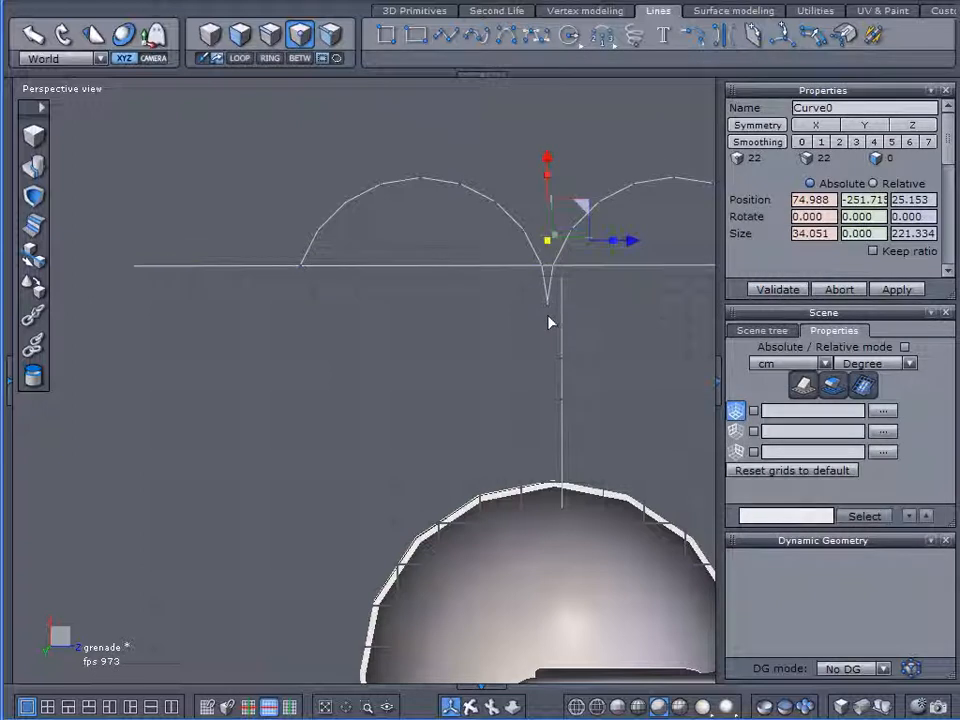
pyautogui.click(838, 289)
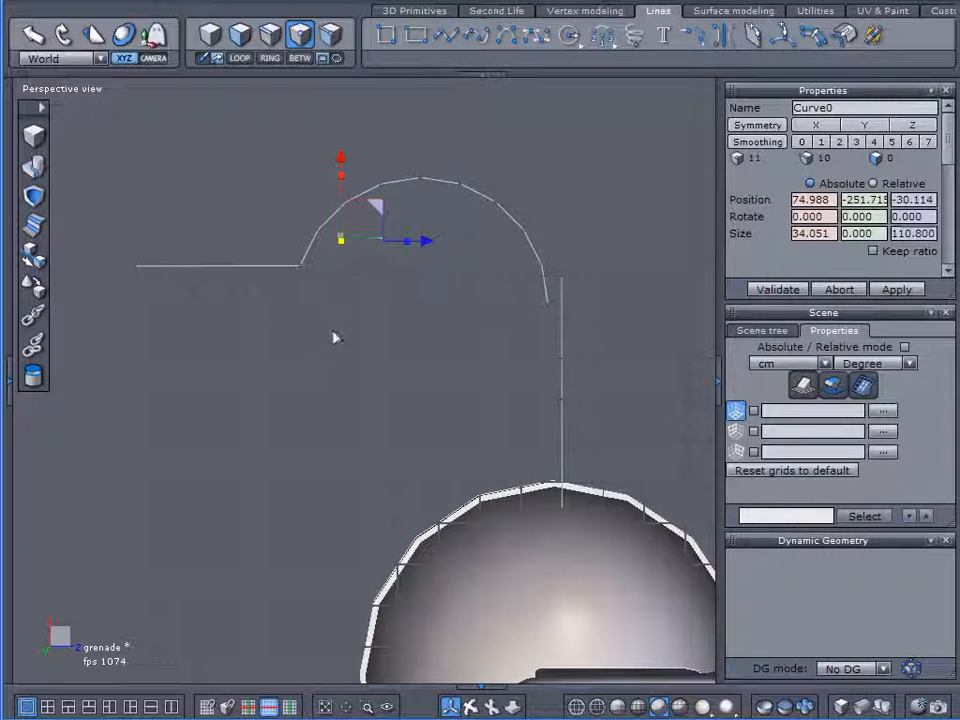
pyautogui.moveTo(723, 35)
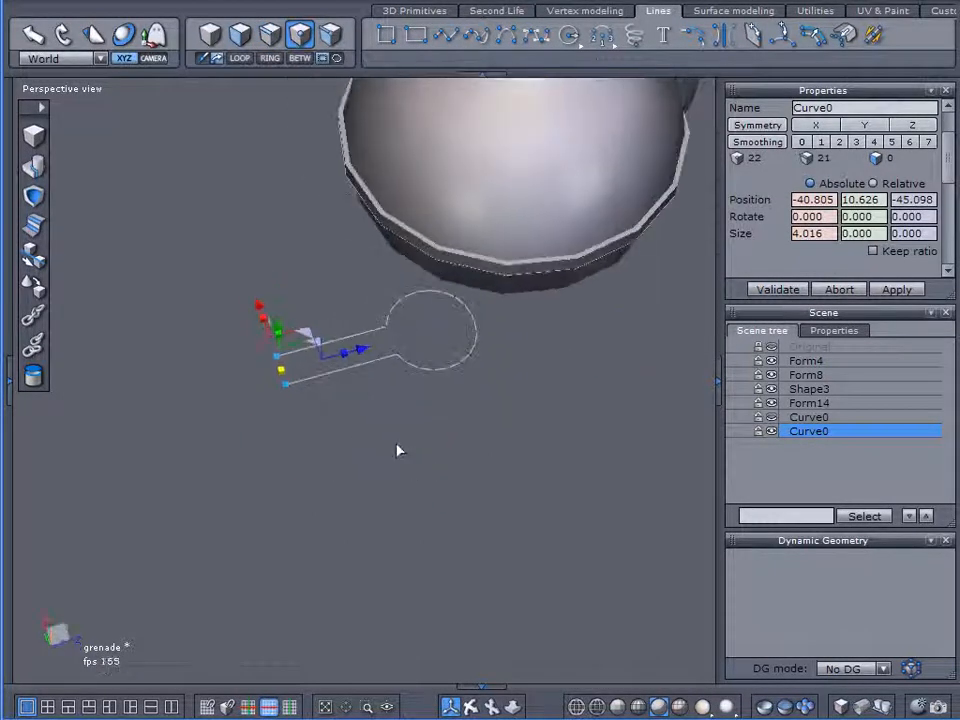
# Sweep a tube along the keyhole curve into ring Form17 and position its end faces.
pyautogui.click(733, 11)
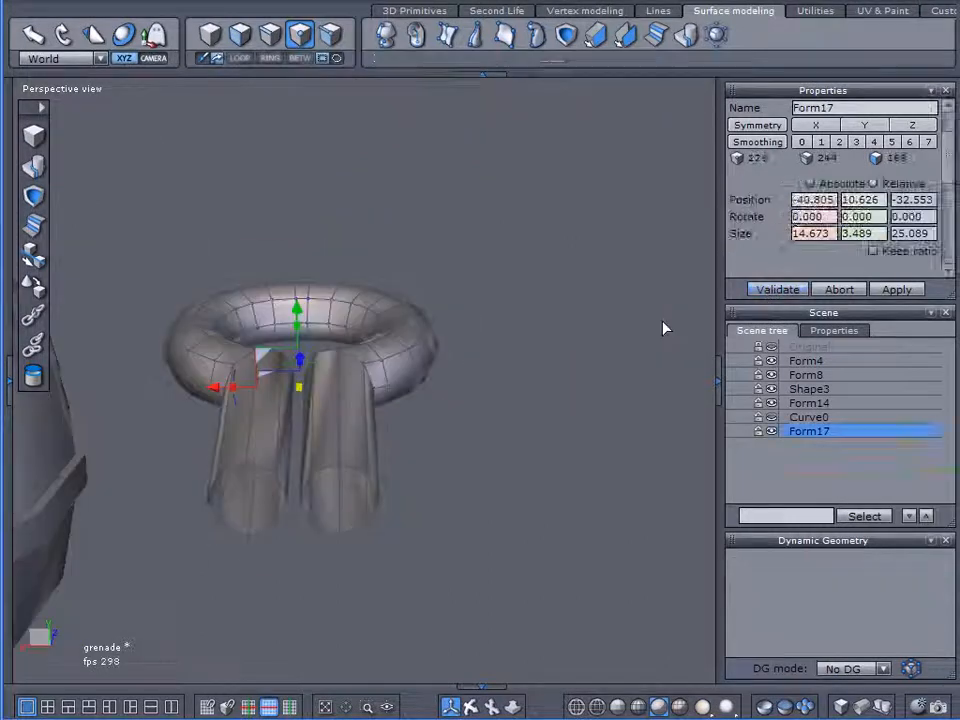
pyautogui.click(584, 10)
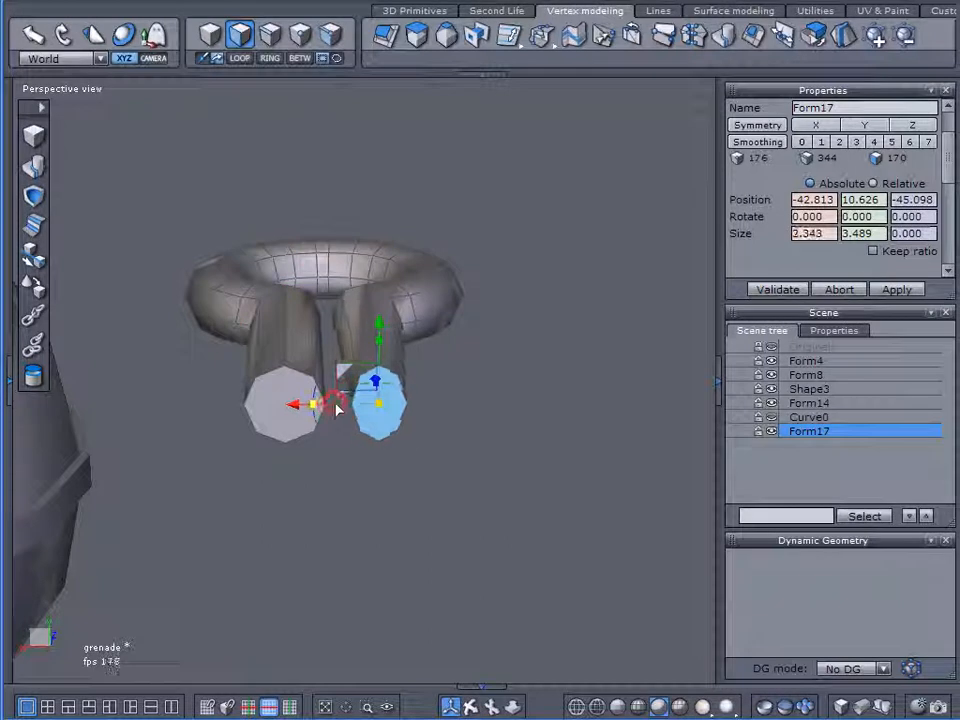
pyautogui.moveTo(335, 405); pyautogui.dragTo(285, 405)
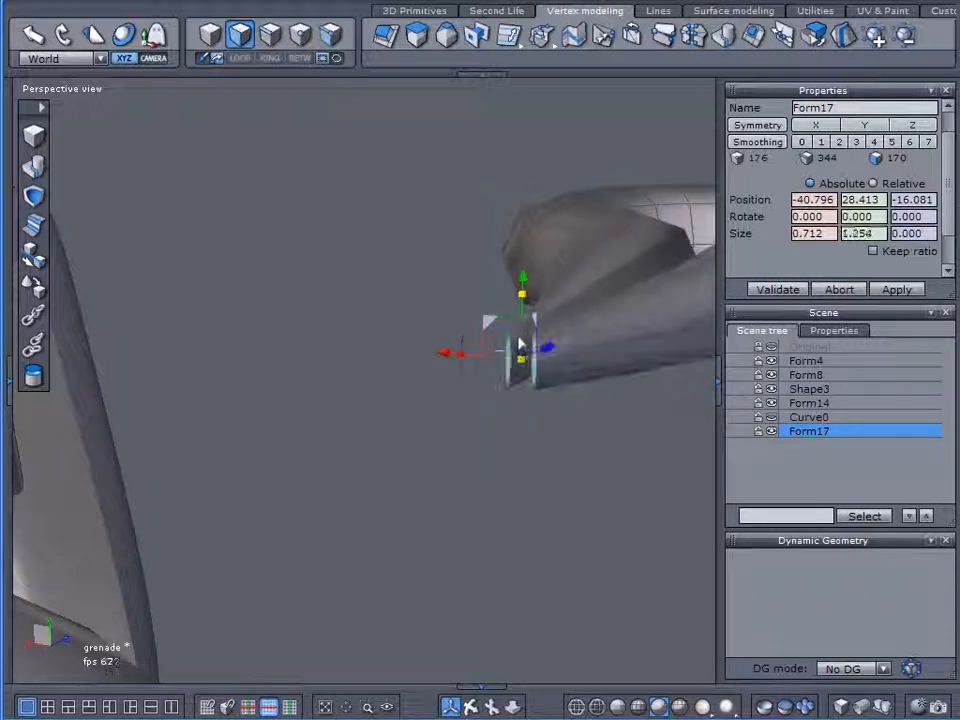
pyautogui.moveTo(522, 285); pyautogui.dragTo(464, 300)
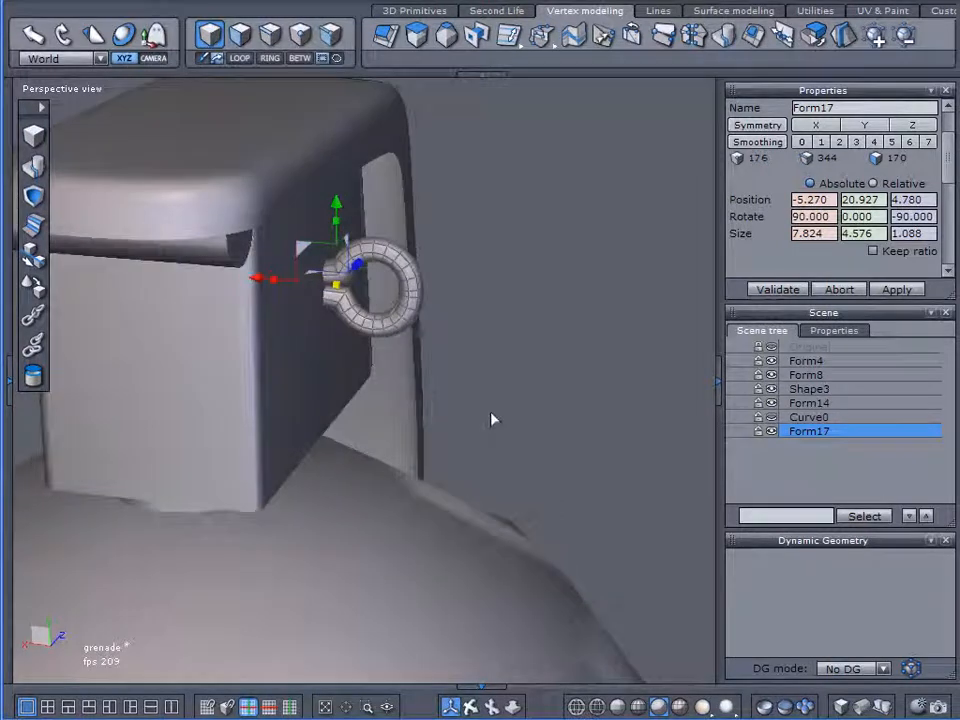
pyautogui.moveTo(473, 413)
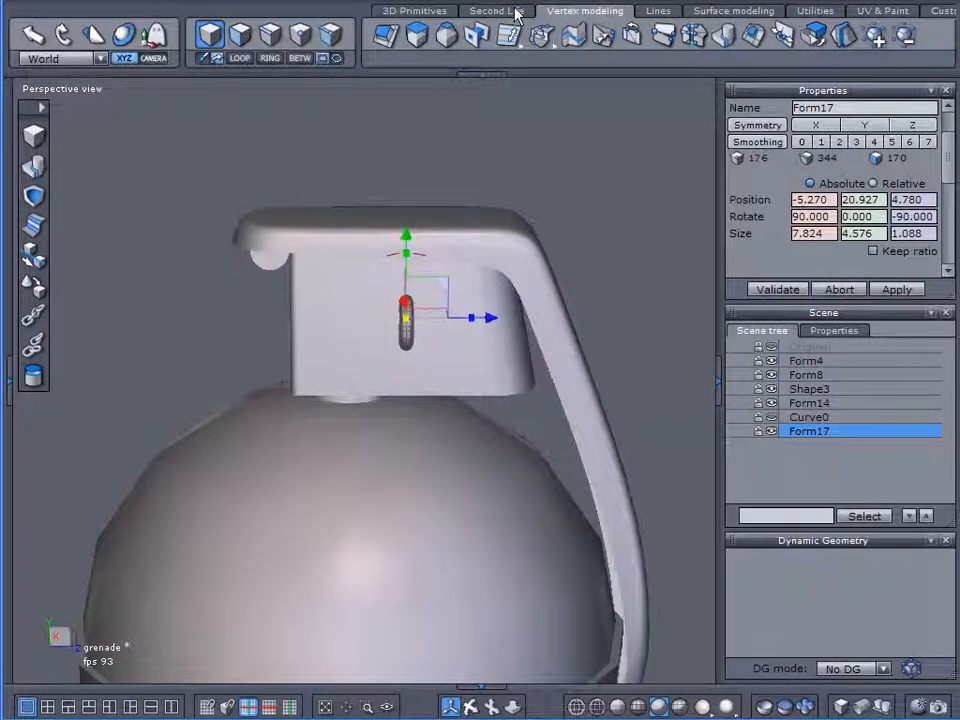
# Add a 20-point circle curve sized and placed around the Form17 pin loop.
pyautogui.click(657, 11)
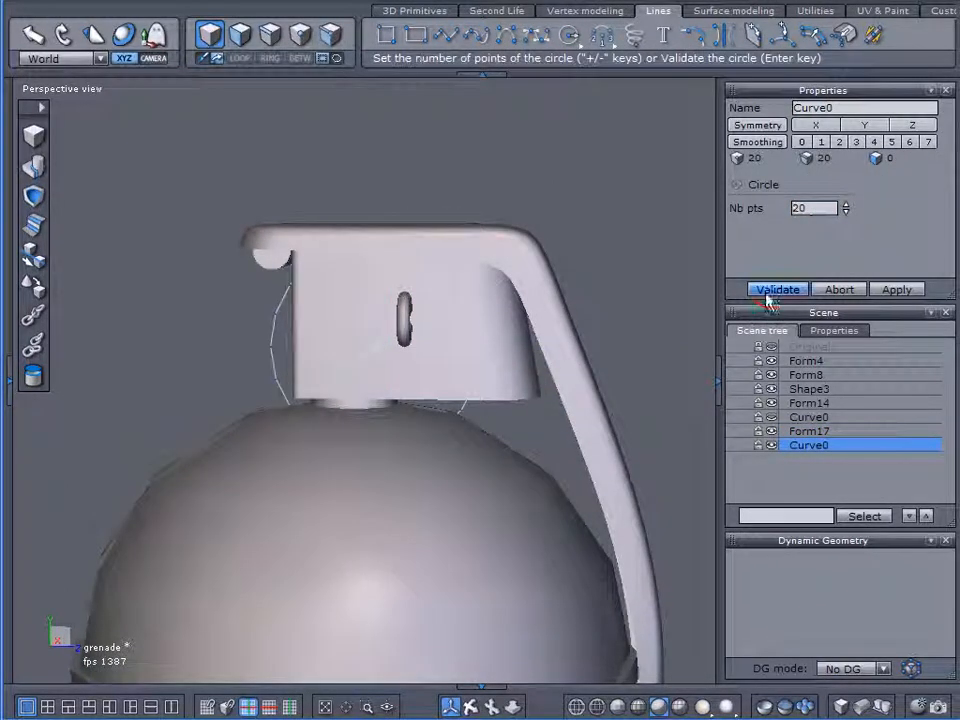
pyautogui.click(777, 289)
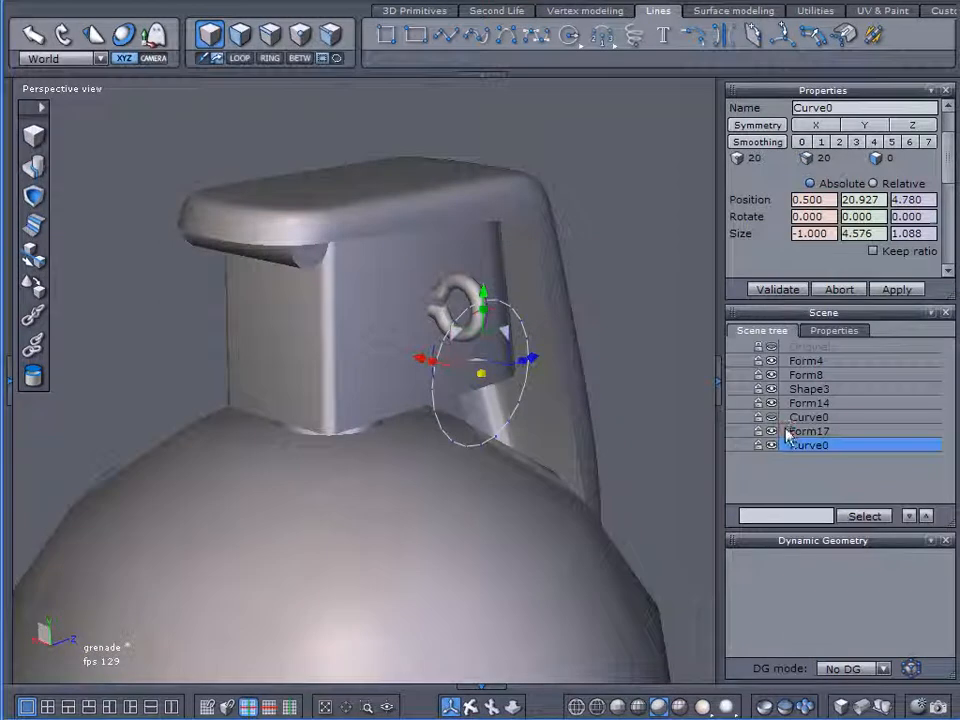
pyautogui.click(809, 431)
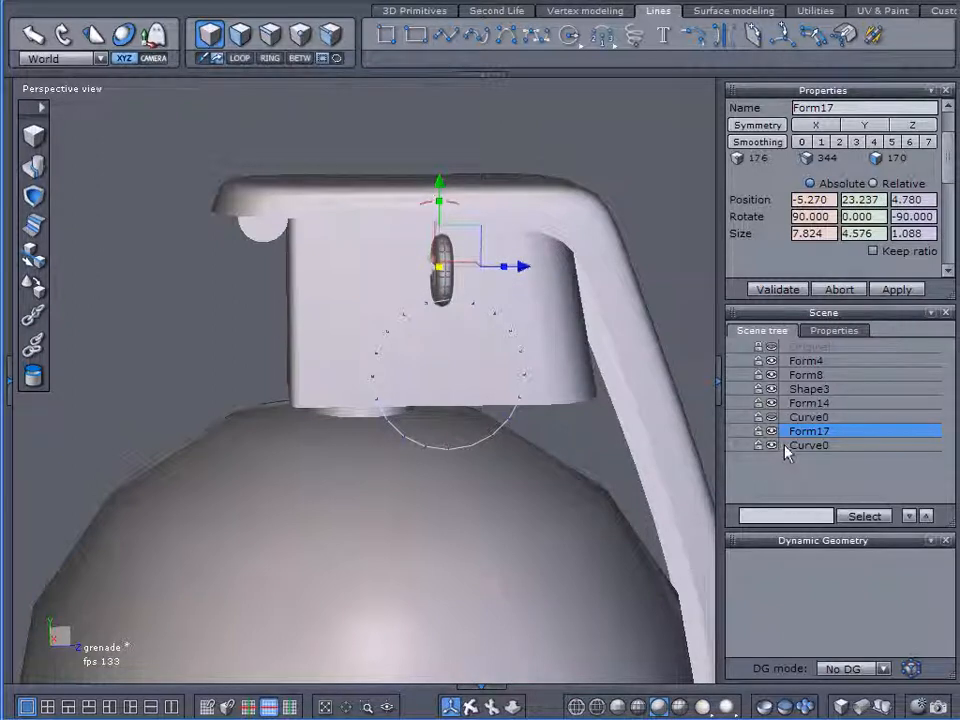
pyautogui.click(809, 445)
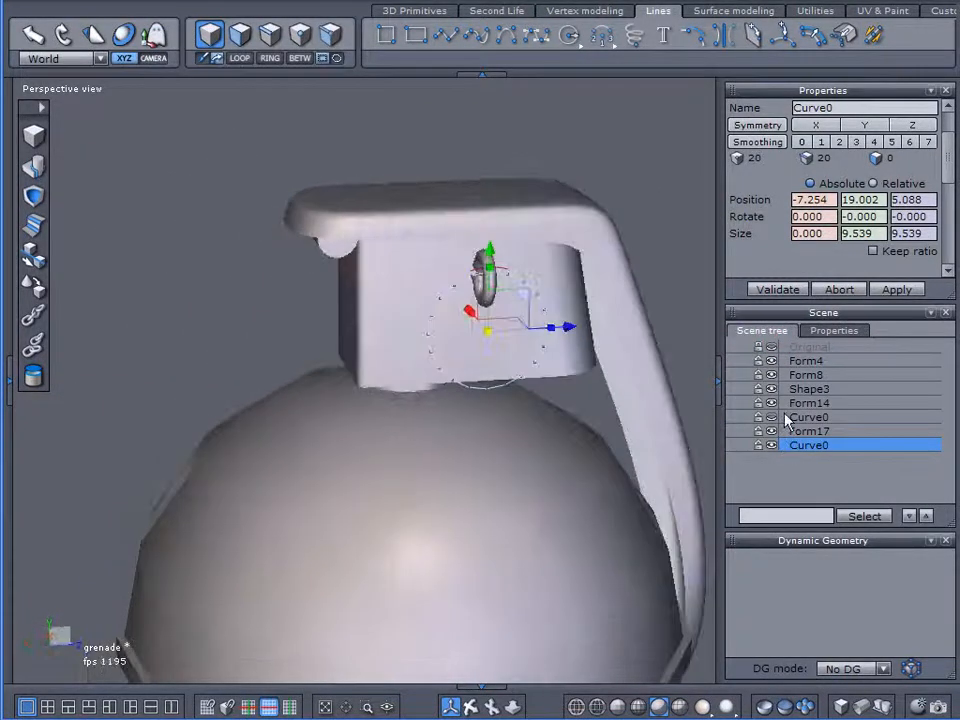
pyautogui.click(808, 402)
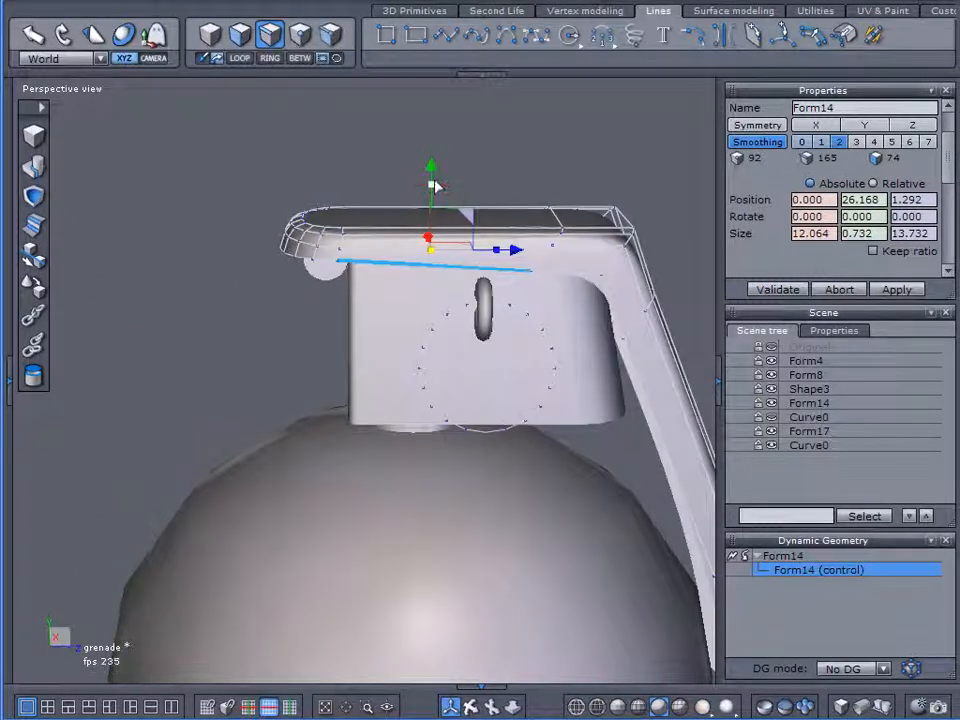
# Lower Form14's front lever edge along Y, then reselect the circle outline.
pyautogui.moveTo(430, 195); pyautogui.dragTo(430, 215)
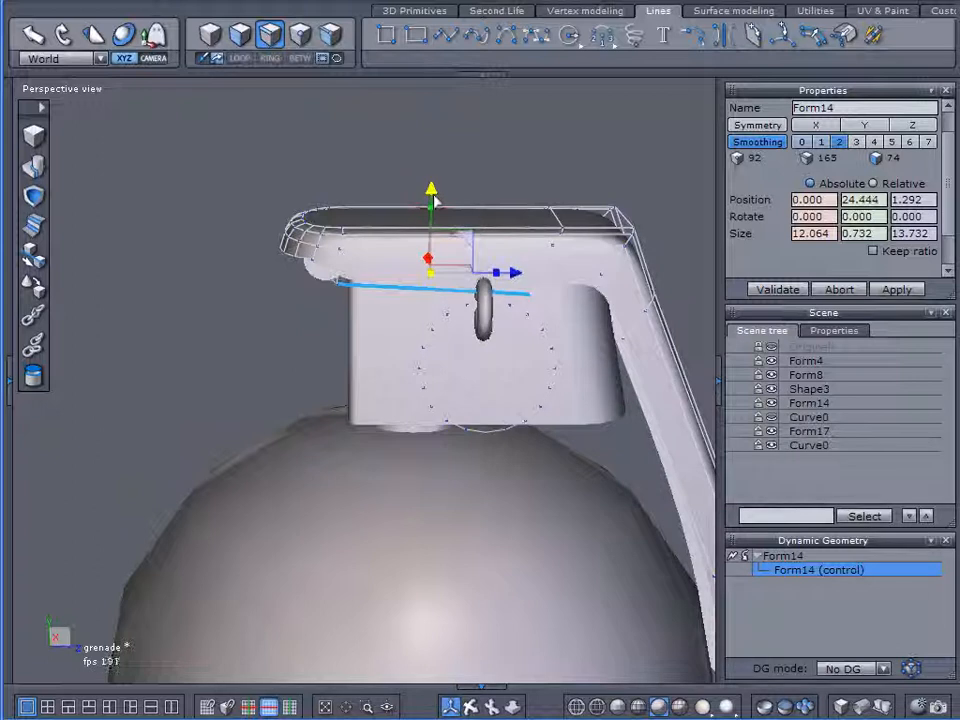
pyautogui.moveTo(430, 188); pyautogui.dragTo(526, 430)
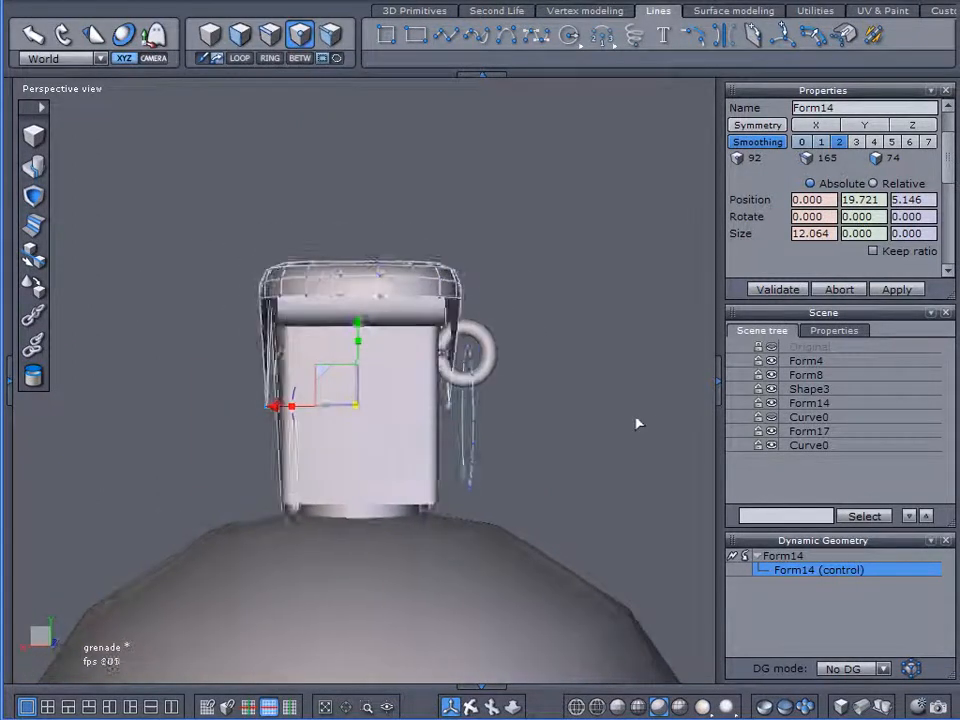
pyautogui.moveTo(640, 420); pyautogui.dragTo(350, 435)
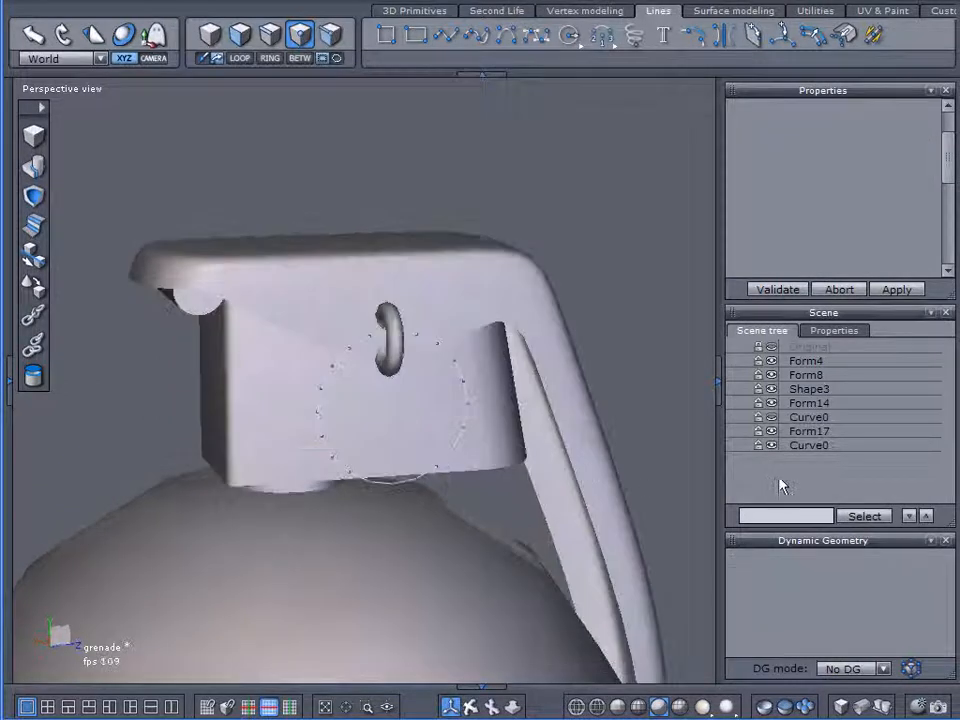
pyautogui.click(808, 445)
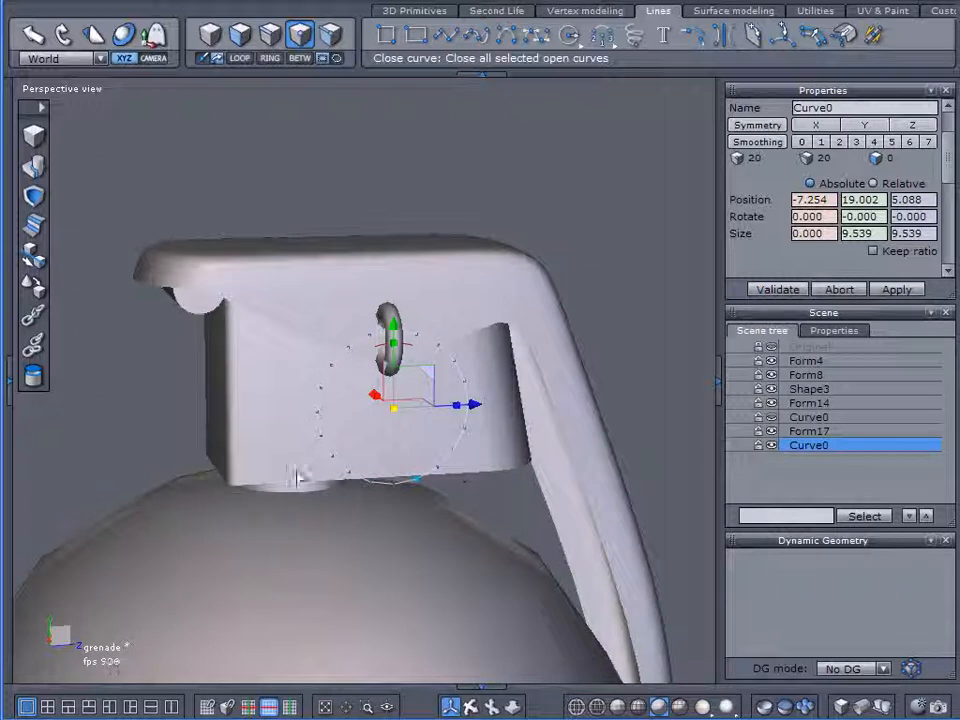
# Close the circle curve and tube it into the solid pull ring Form19.
pyautogui.click(733, 10)
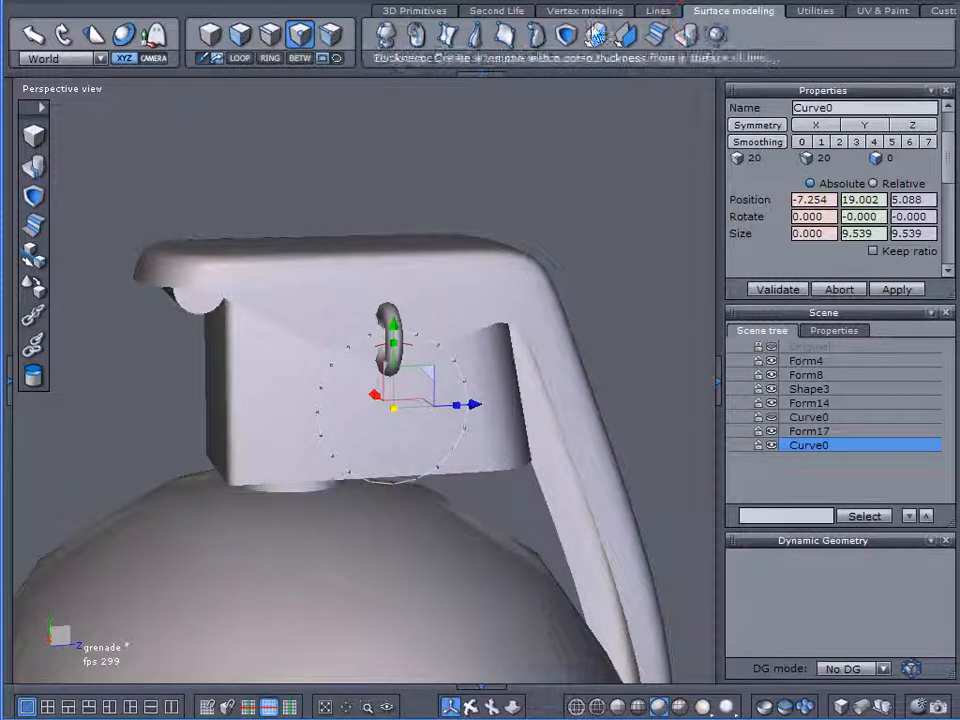
pyautogui.click(592, 35)
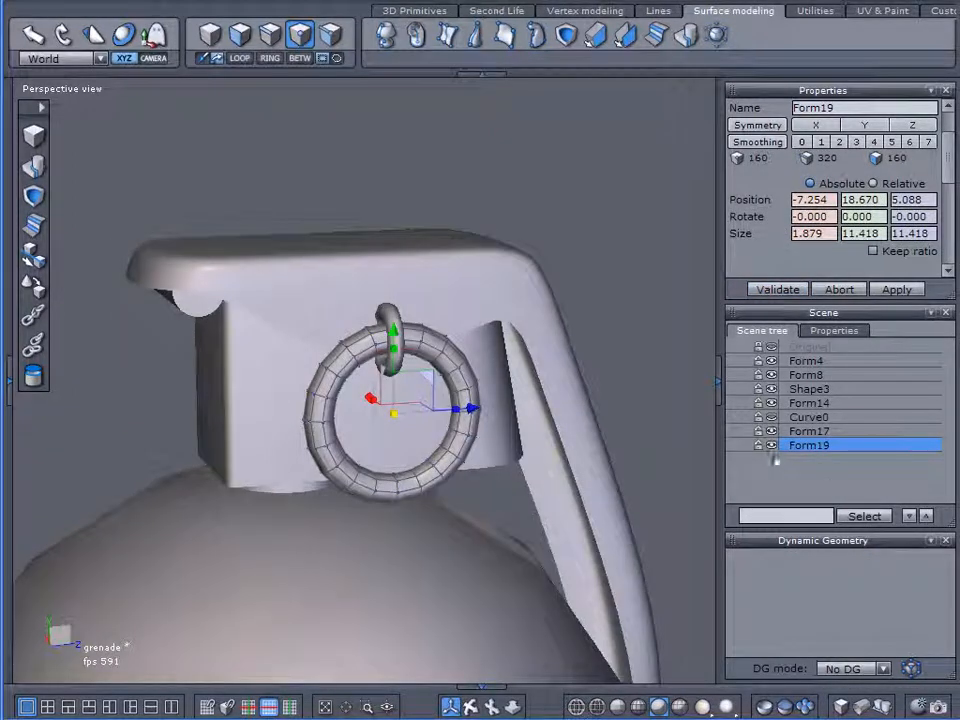
pyautogui.click(808, 403)
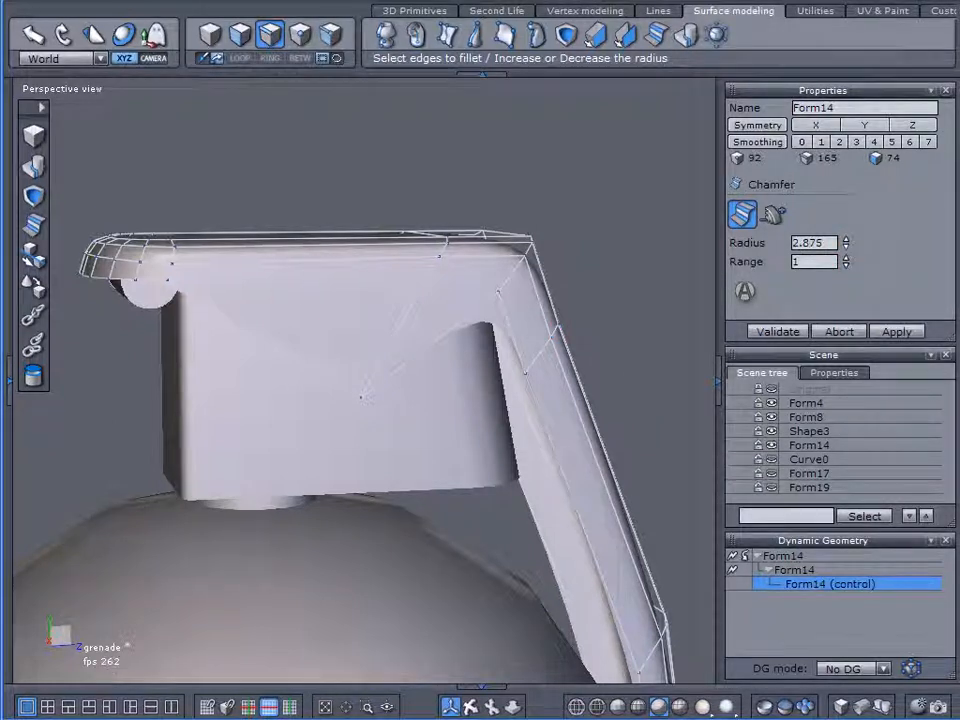
# Lower the lever edge fillet radius to 2.750.
pyautogui.click(845, 246)
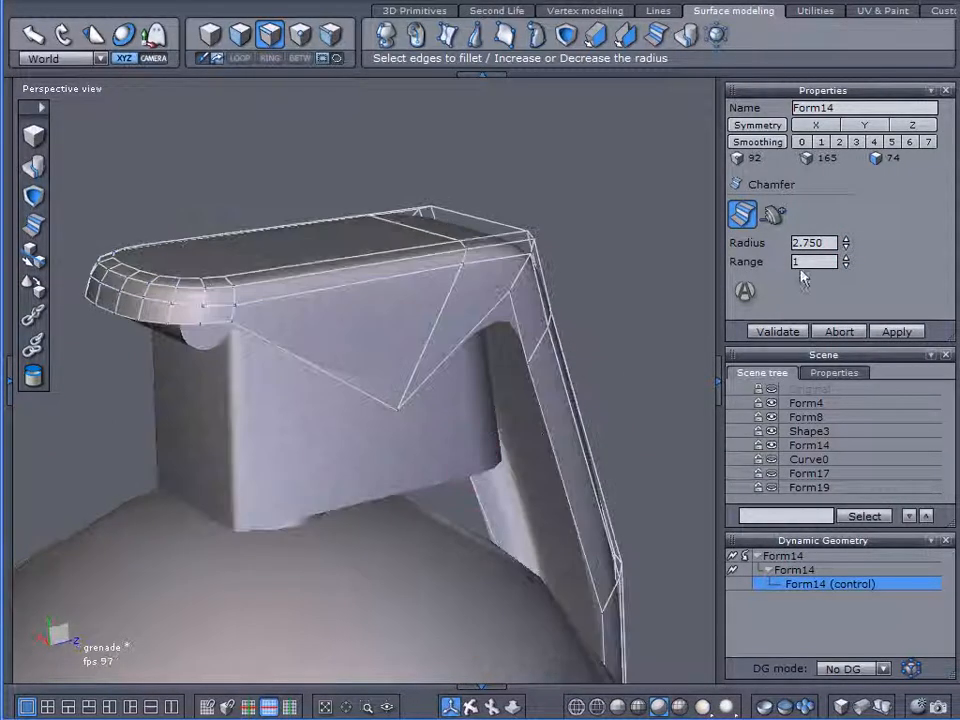
pyautogui.click(845, 258)
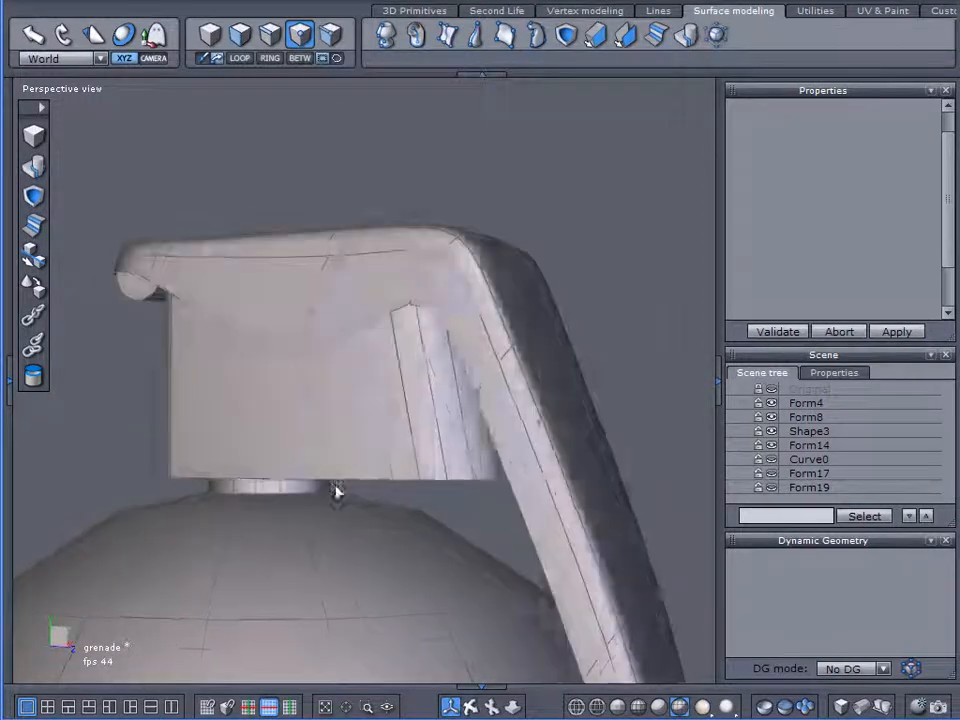
# Inspect the lever up close and select ring pieces Form17 and Form19.
pyautogui.click(771, 488)
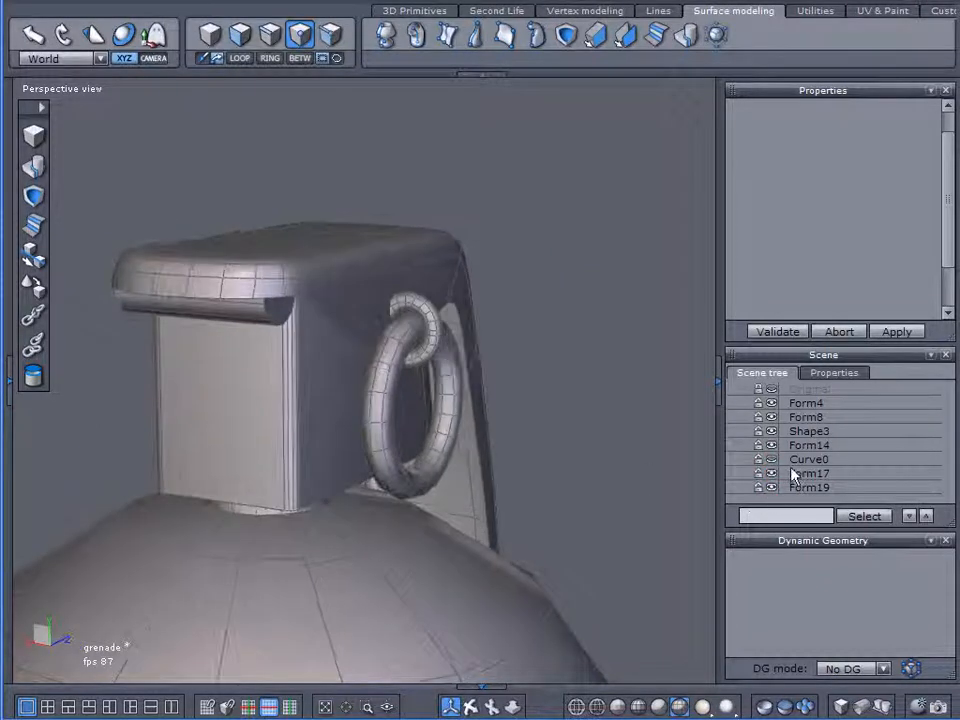
pyautogui.click(809, 473)
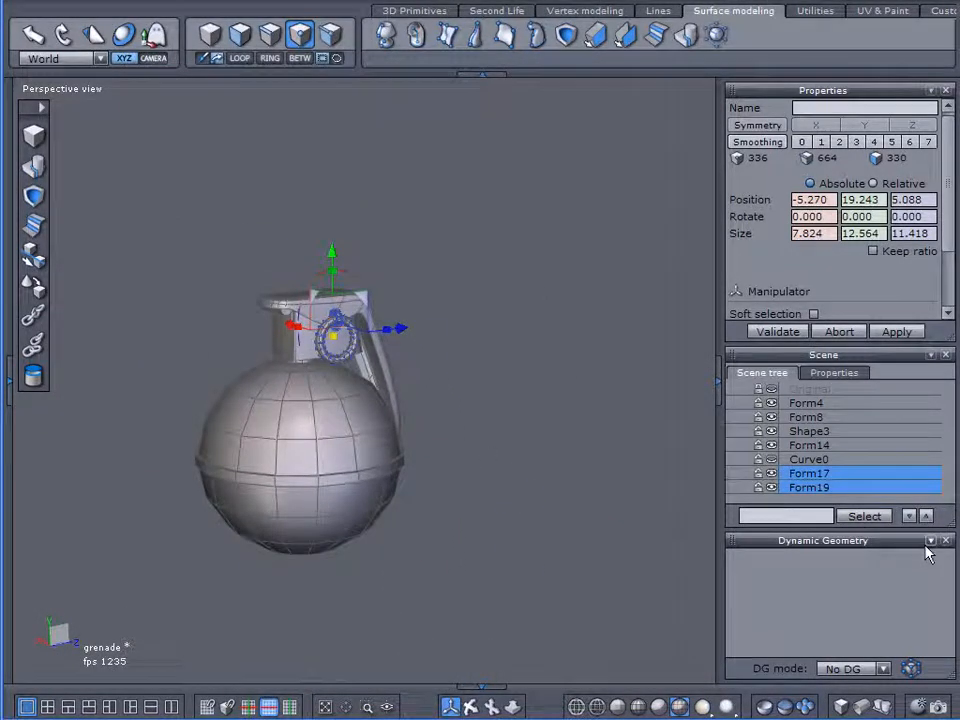
# Collapse Dynamic Geometry and unhide the Original reference grenade beside the model.
pyautogui.click(813, 313)
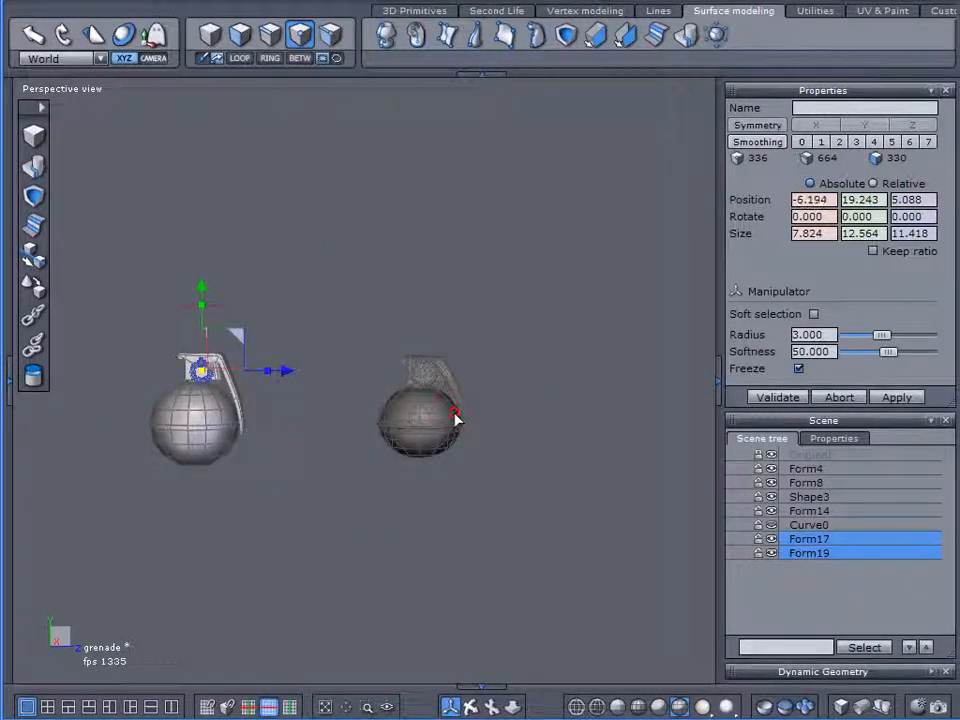
pyautogui.click(809, 510)
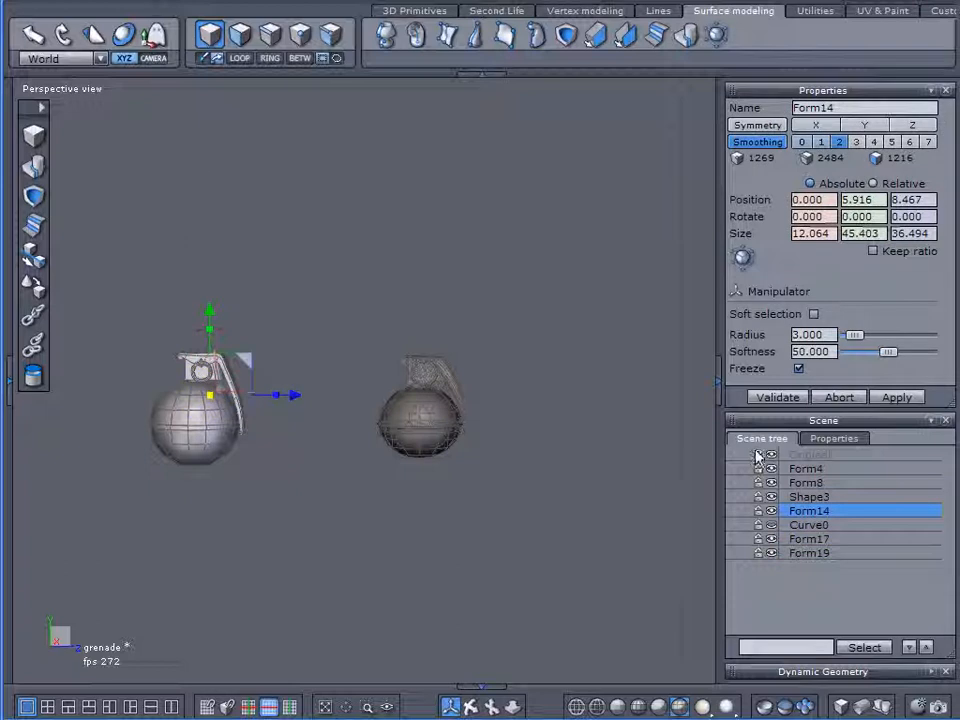
pyautogui.click(810, 454)
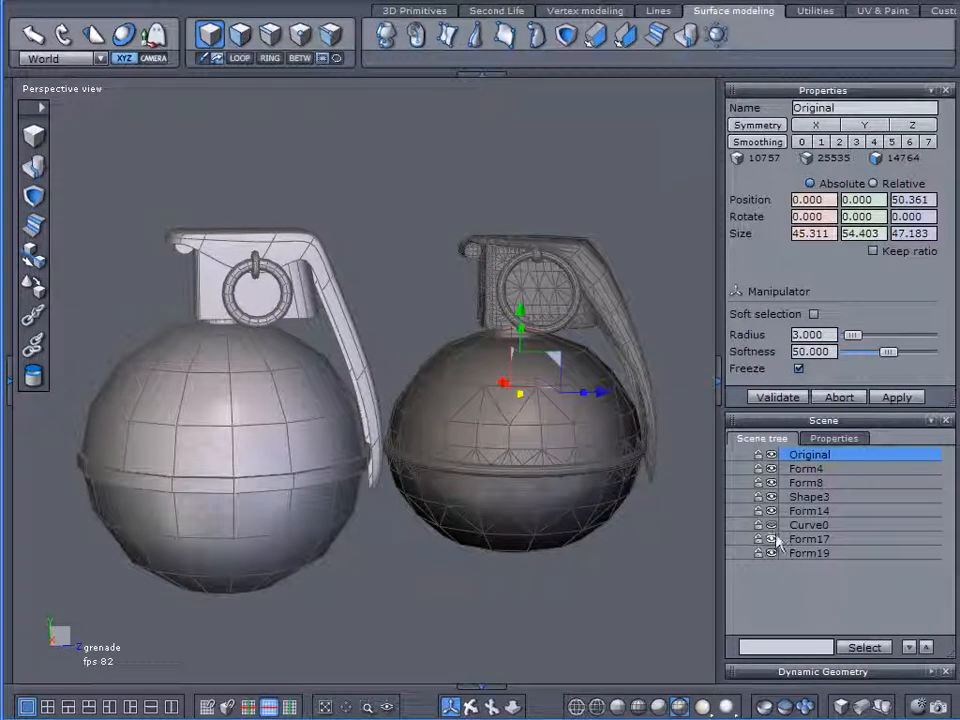
pyautogui.click(809, 524)
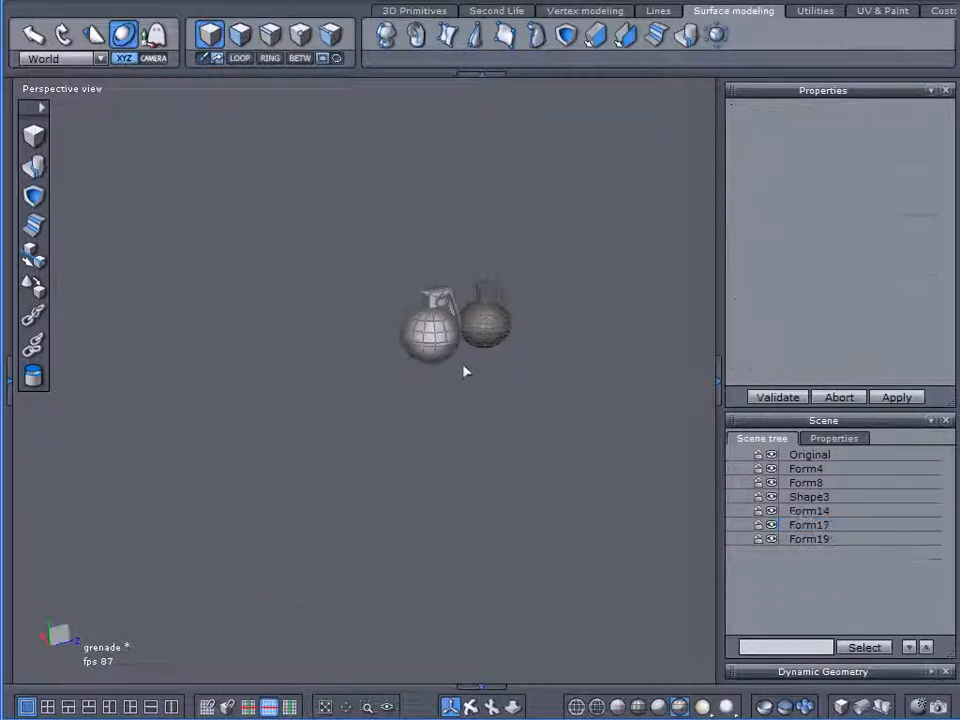
pyautogui.click(809, 454)
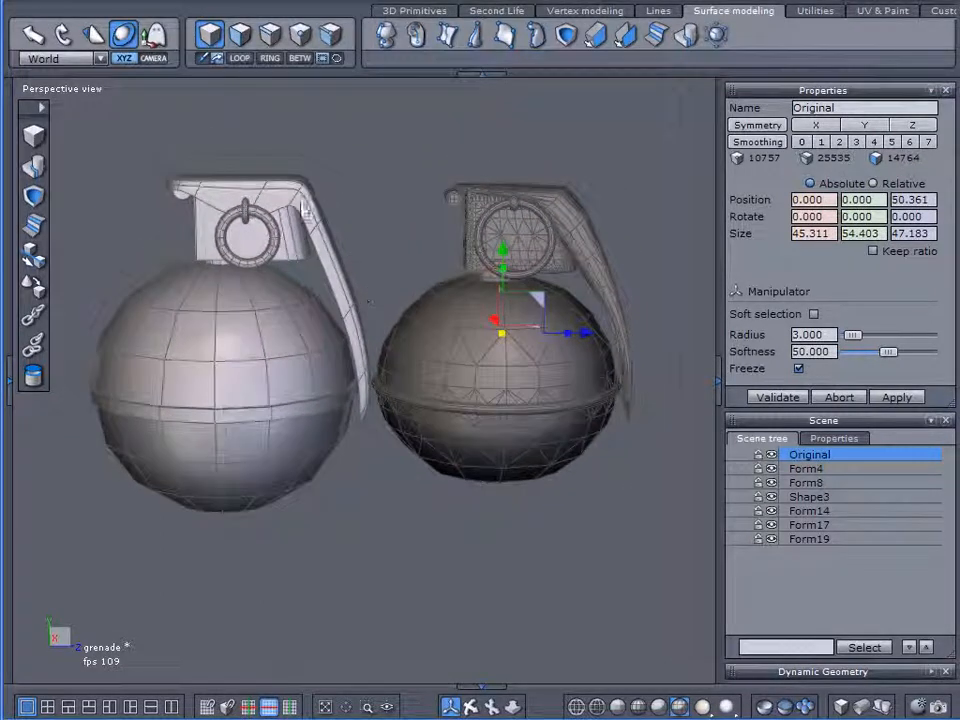
pyautogui.click(809, 510)
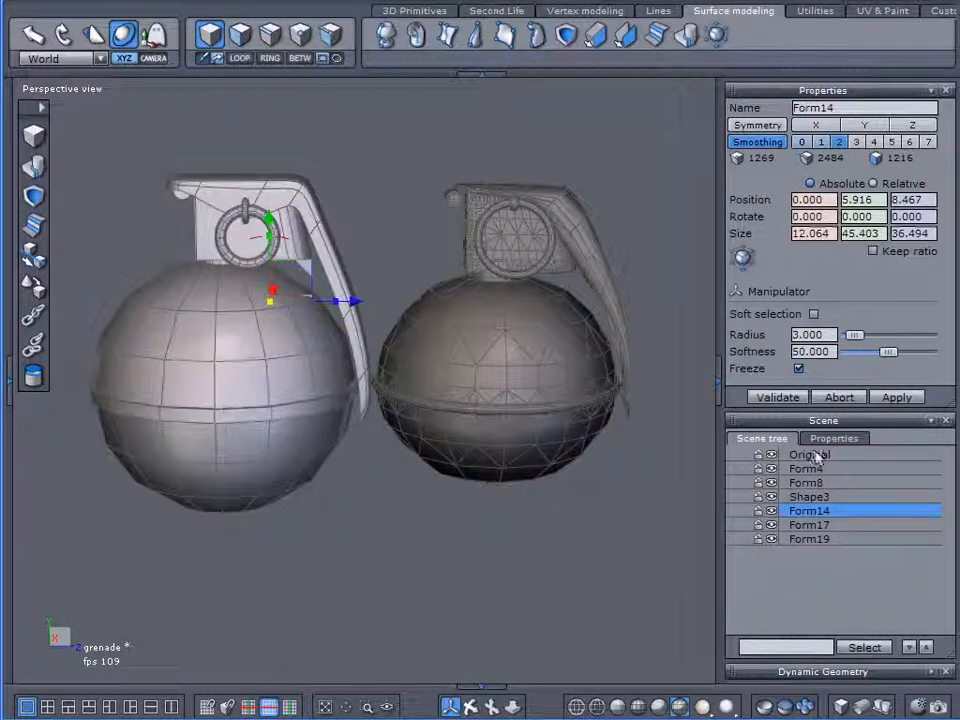
pyautogui.click(806, 468)
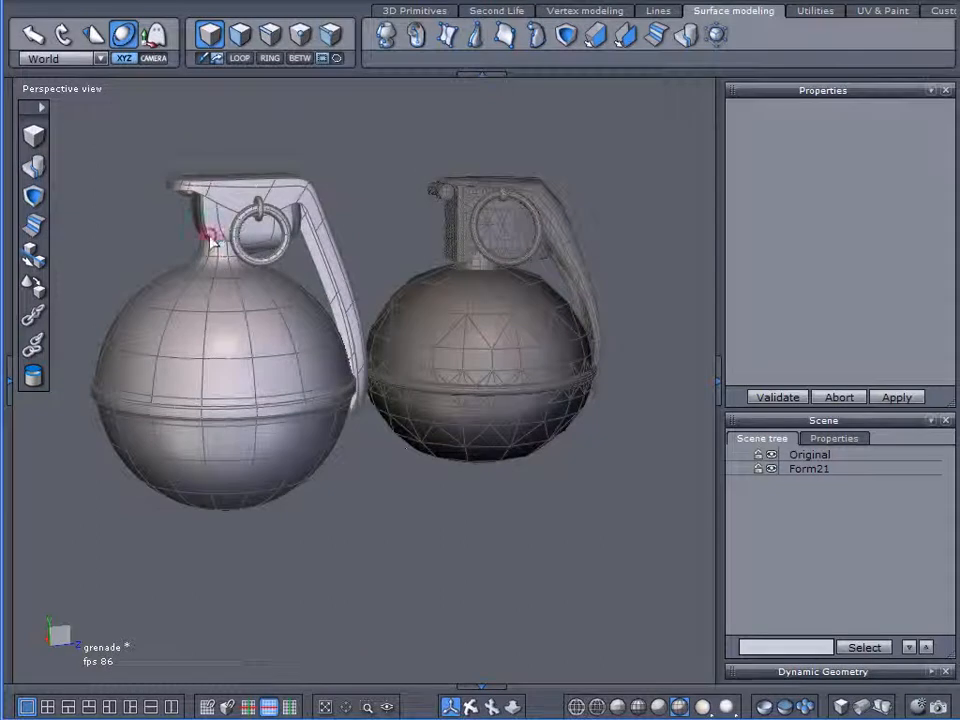
pyautogui.click(809, 469)
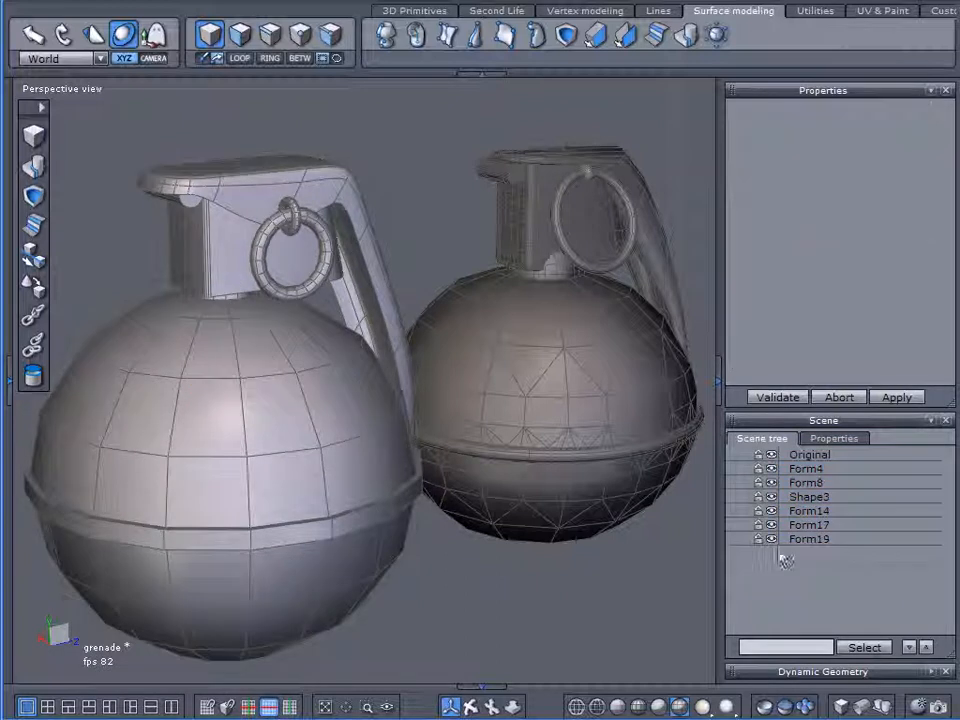
# Weld Form19, Form17, Form14, Shape3, Form8 and Form4 into Form22.
pyautogui.click(809, 539)
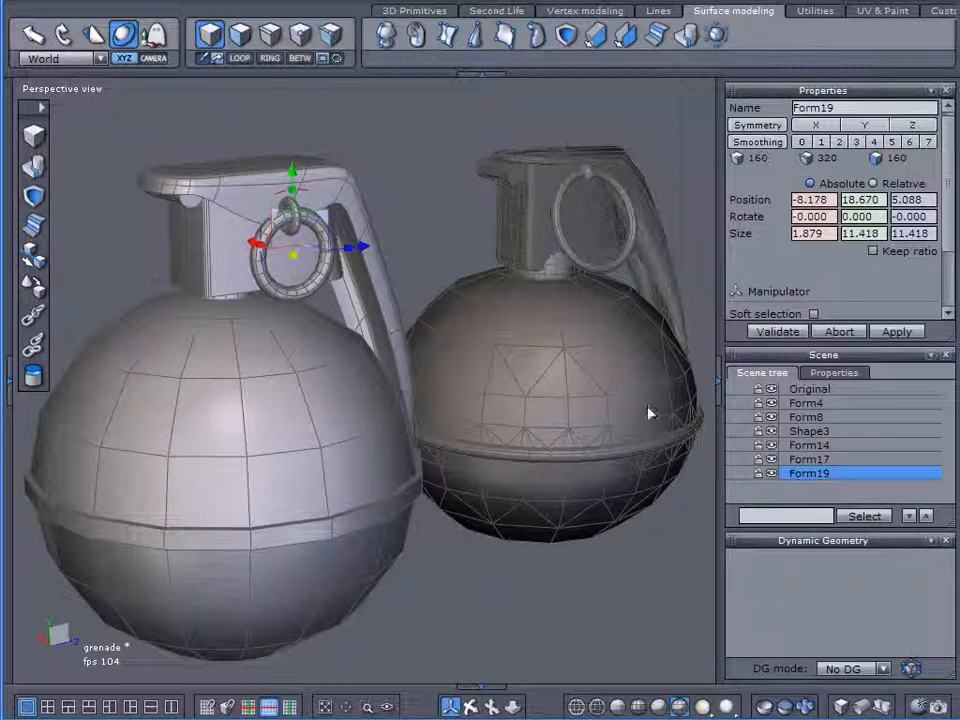
pyautogui.click(810, 459)
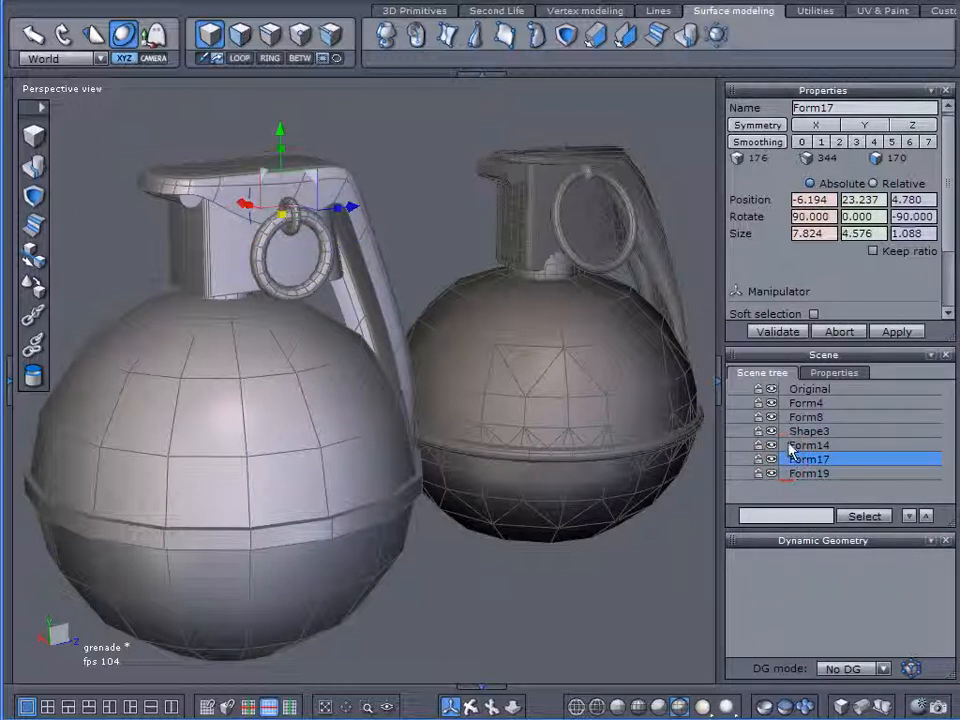
pyautogui.click(808, 445)
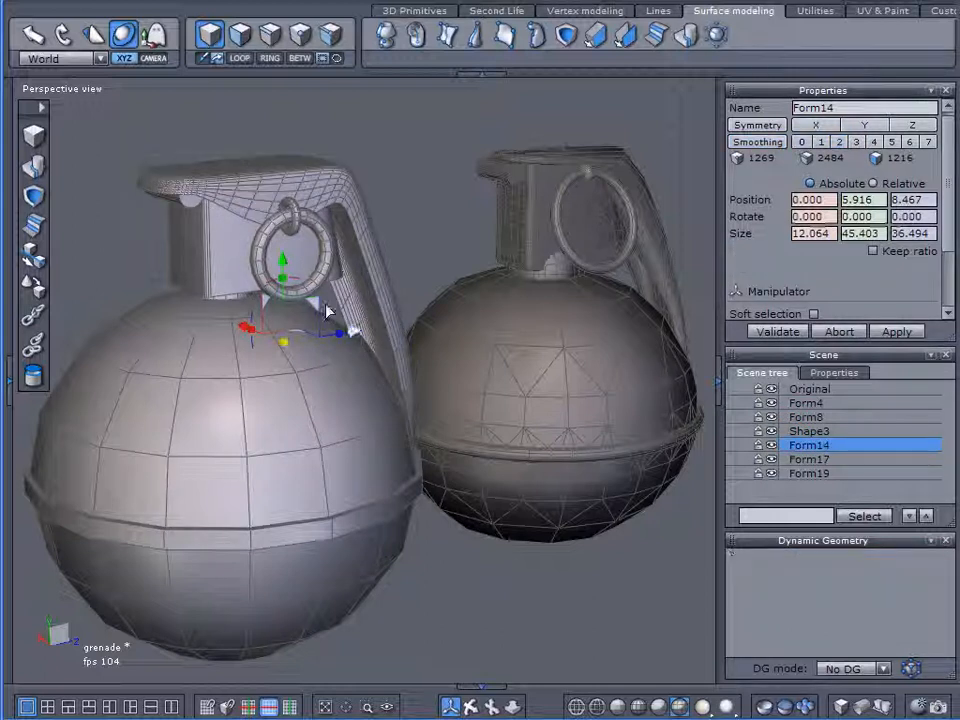
pyautogui.click(810, 431)
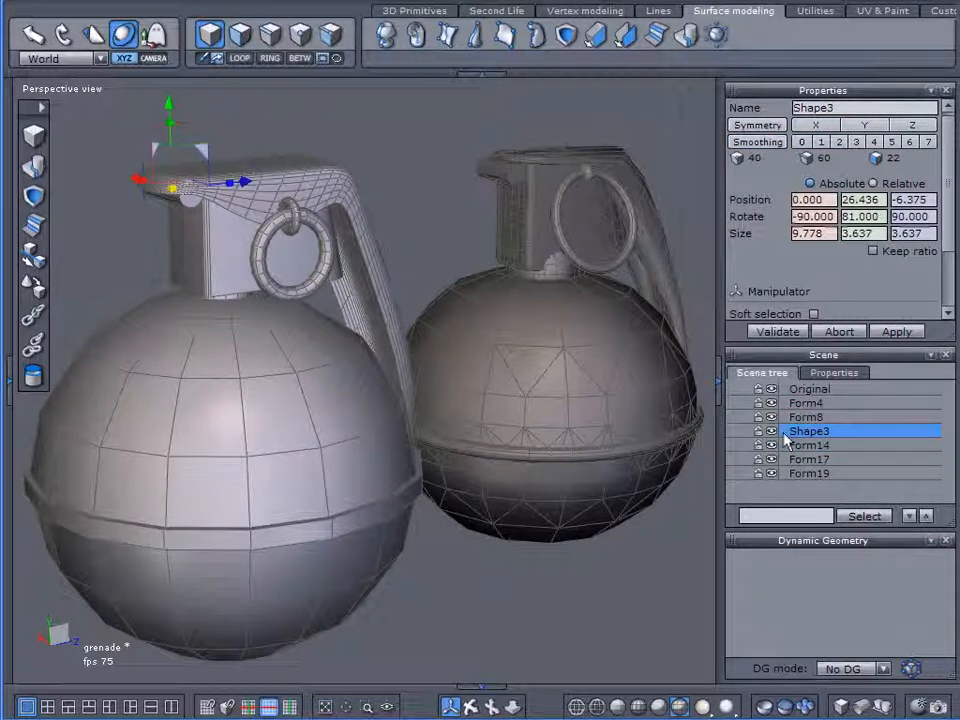
pyautogui.click(807, 417)
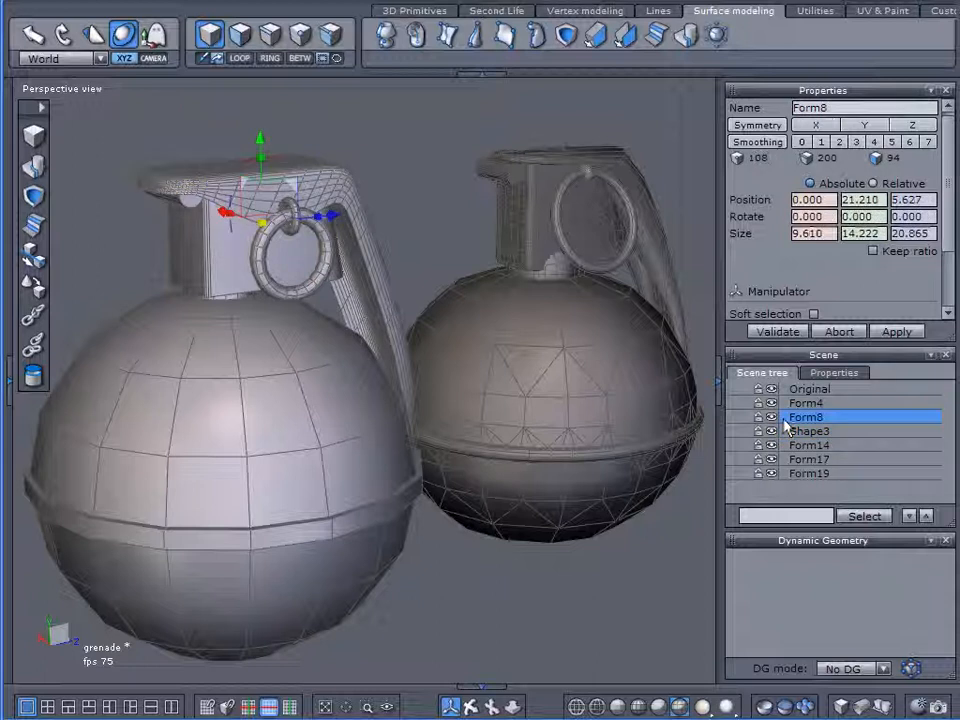
pyautogui.click(806, 402)
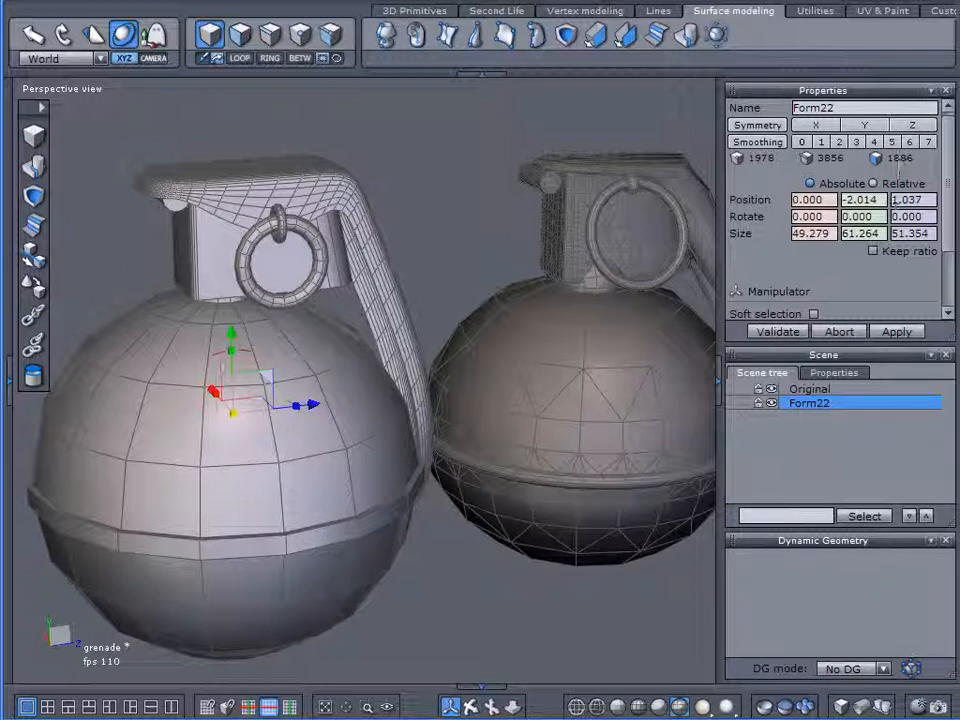
# Switch the viewport to smooth shading and reselect the merged Form22.
pyautogui.click(811, 402)
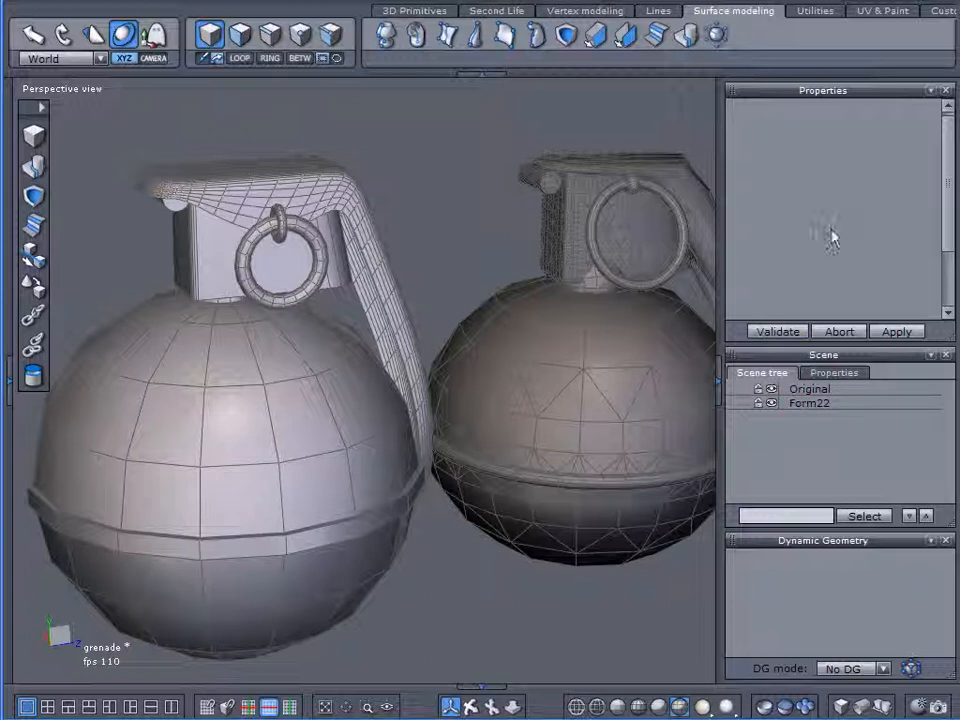
pyautogui.click(810, 388)
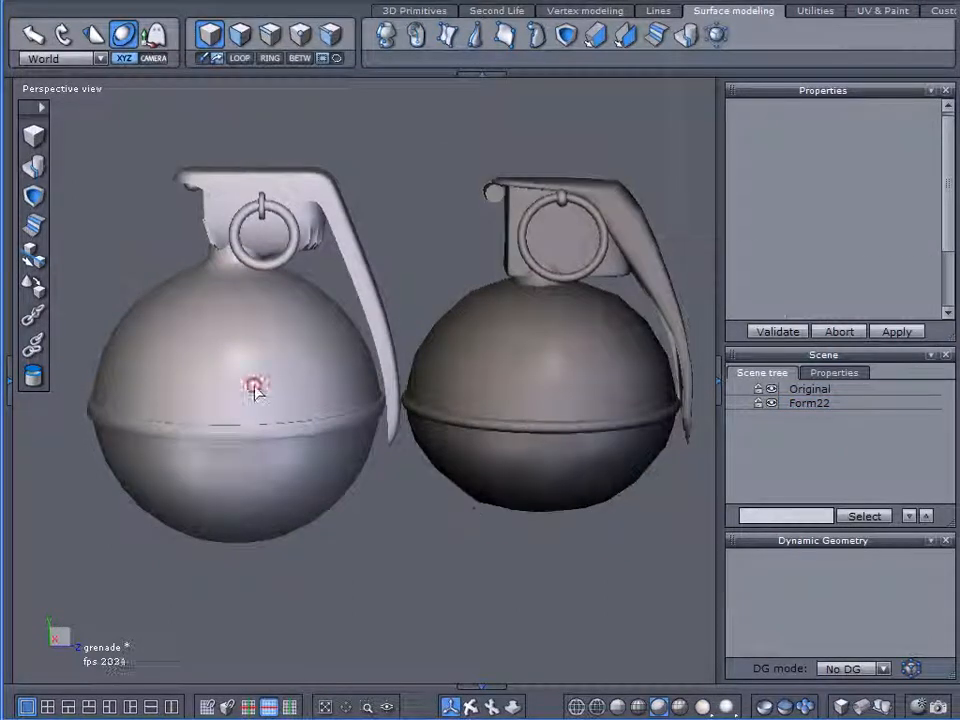
pyautogui.click(810, 402)
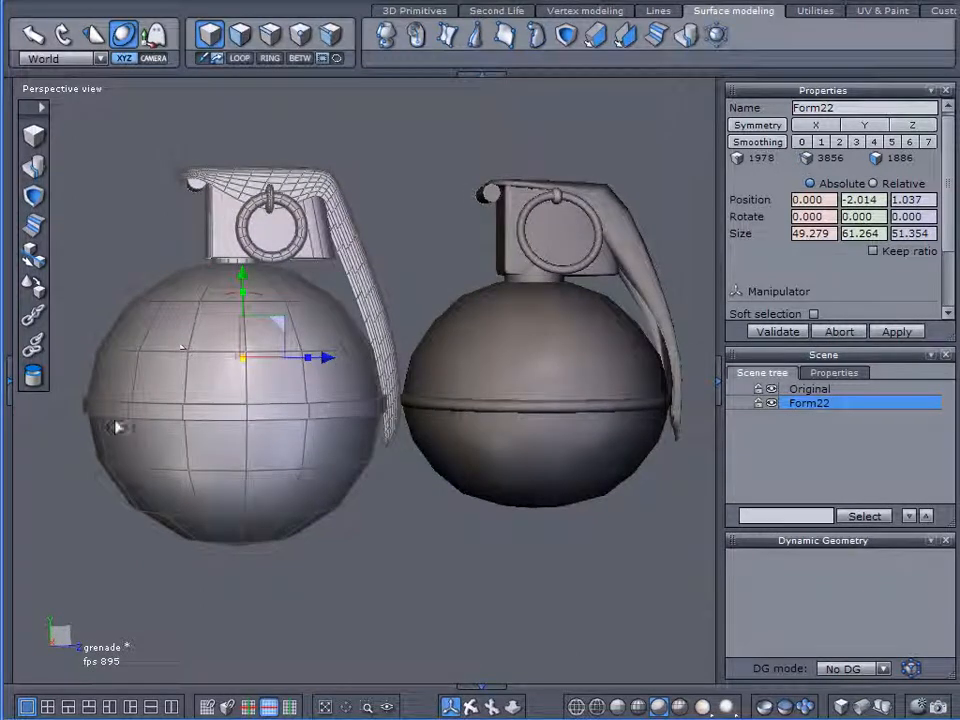
pyautogui.moveTo(473, 336)
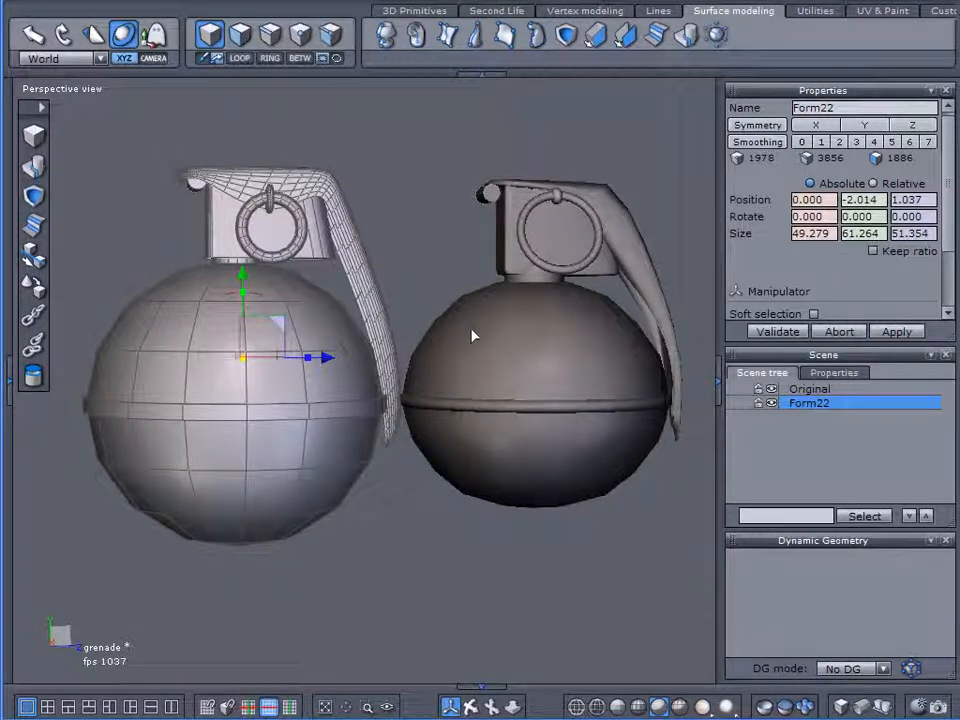
pyautogui.moveTo(703, 465)
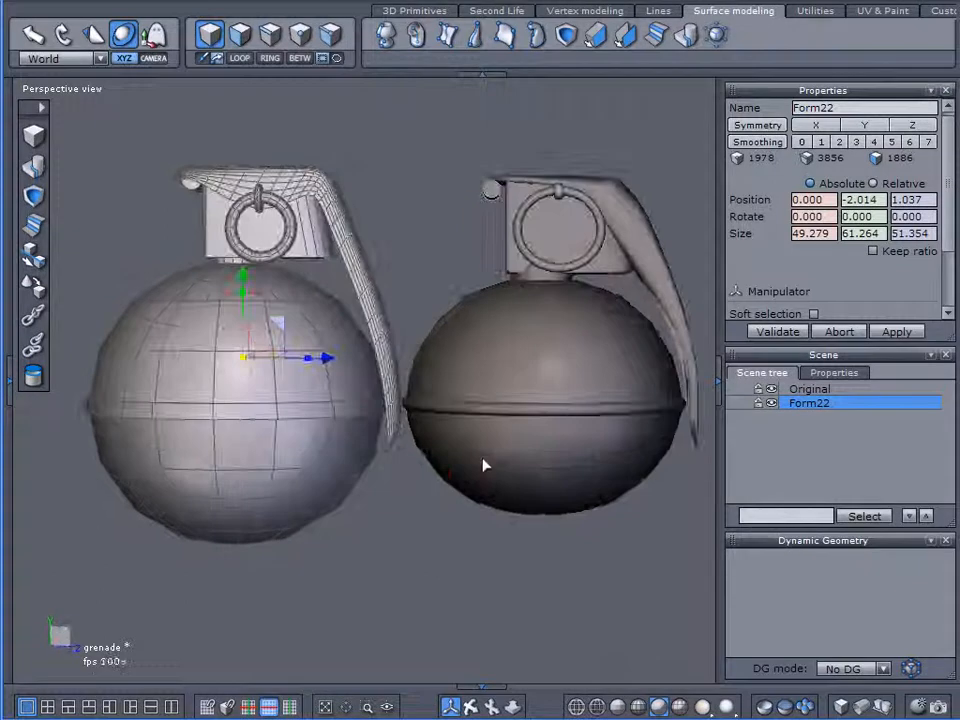
# Orbit the Perspective view to frame both smoothly shaded grenades side by side.
pyautogui.moveTo(485, 465); pyautogui.dragTo(260, 295)
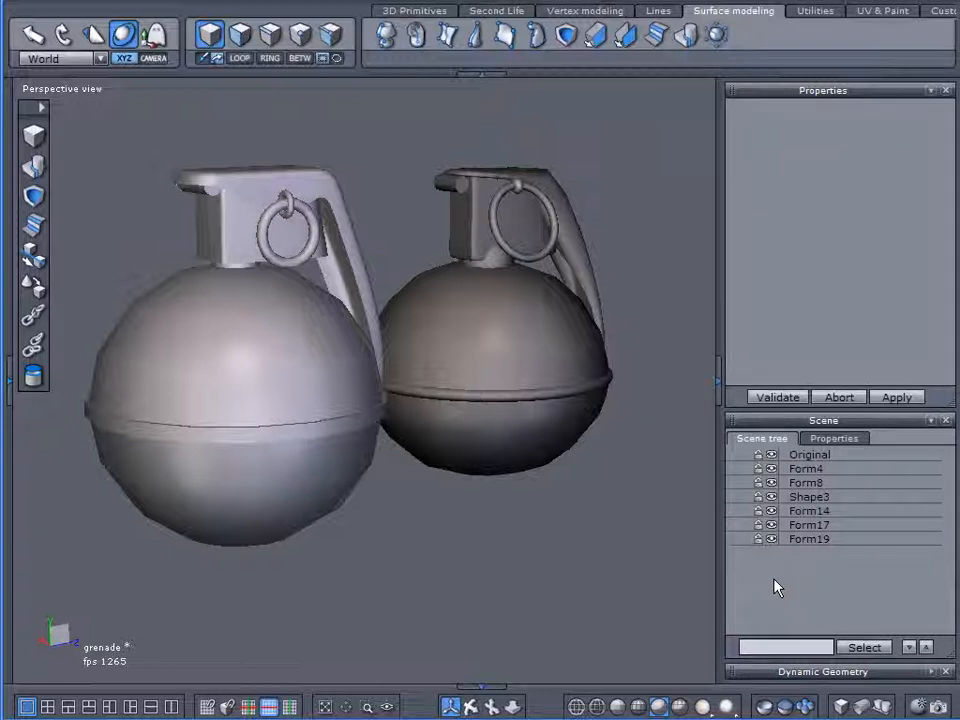
pyautogui.moveTo(705, 553)
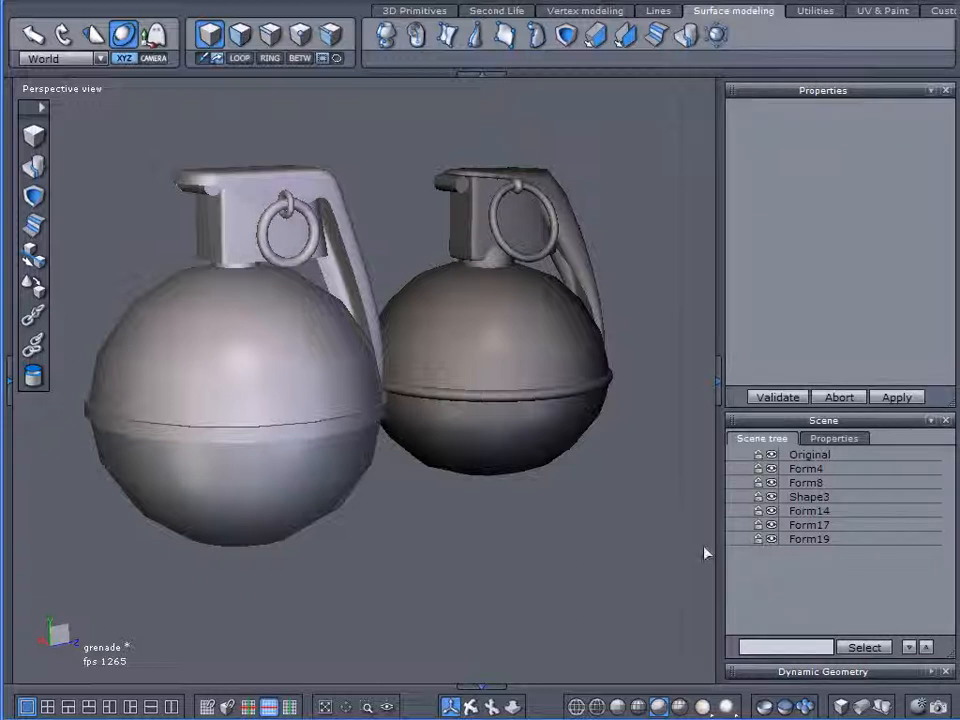
pyautogui.moveTo(82, 645)
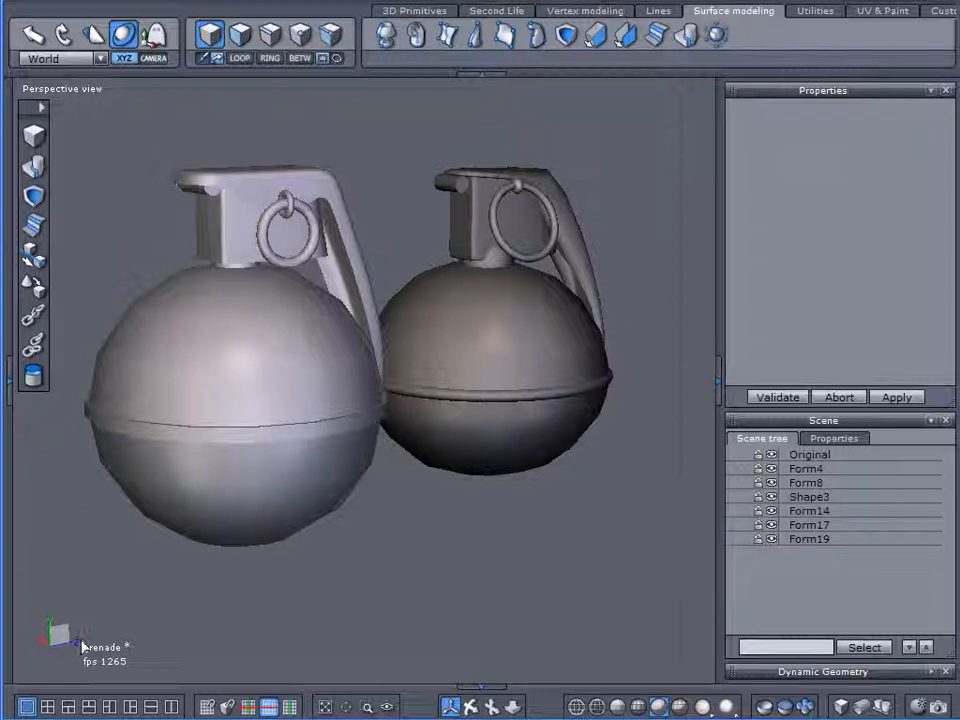